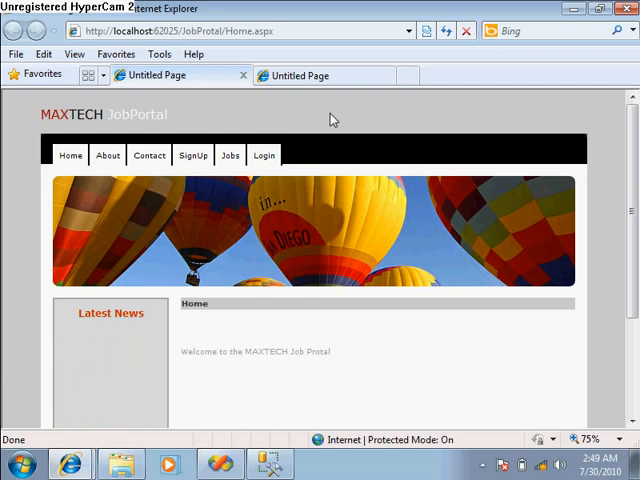
pyautogui.moveTo(336, 112)
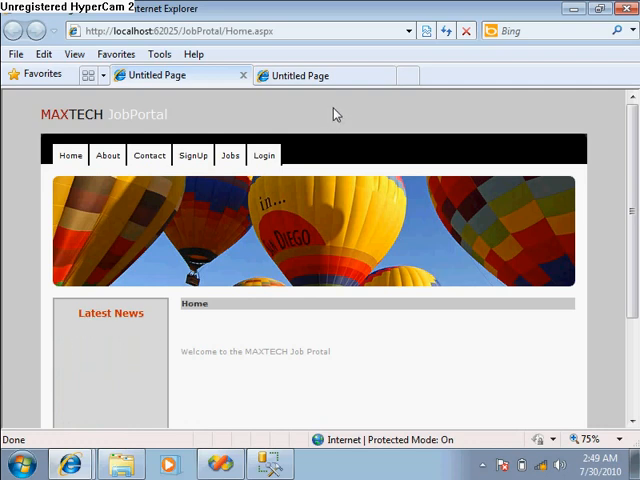
pyautogui.moveTo(340, 100)
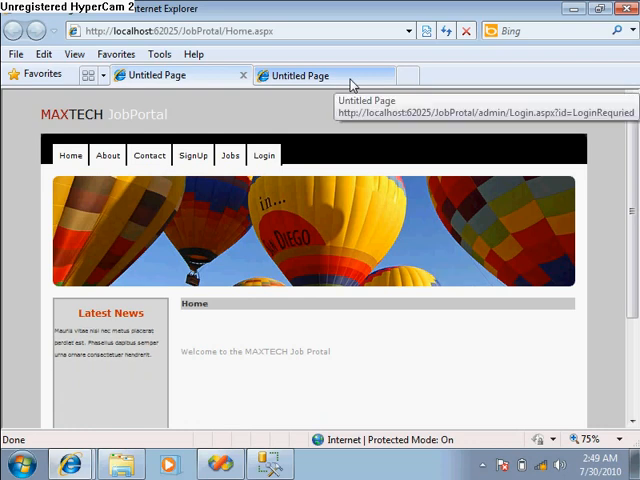
pyautogui.moveTo(348, 110)
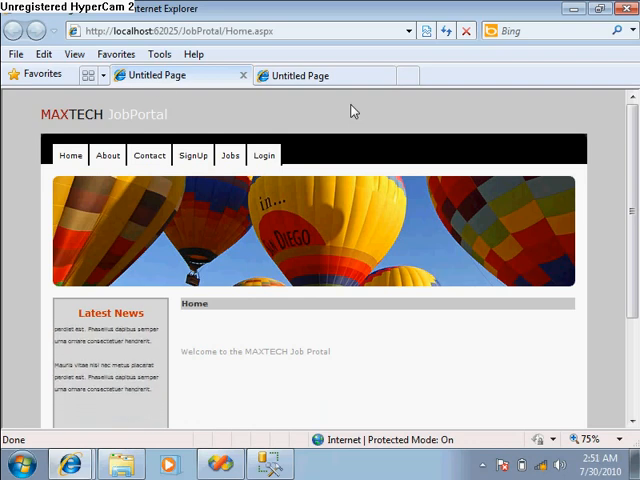
pyautogui.moveTo(148, 156)
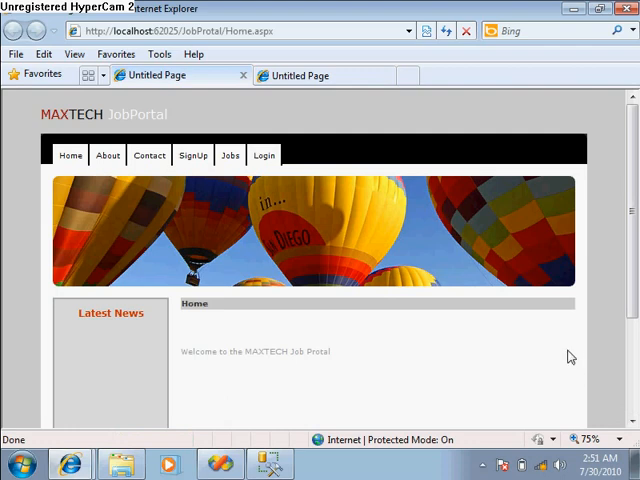
# - Show the About page on jobs for freshers and experienced IT candidates
pyautogui.scroll(-3)
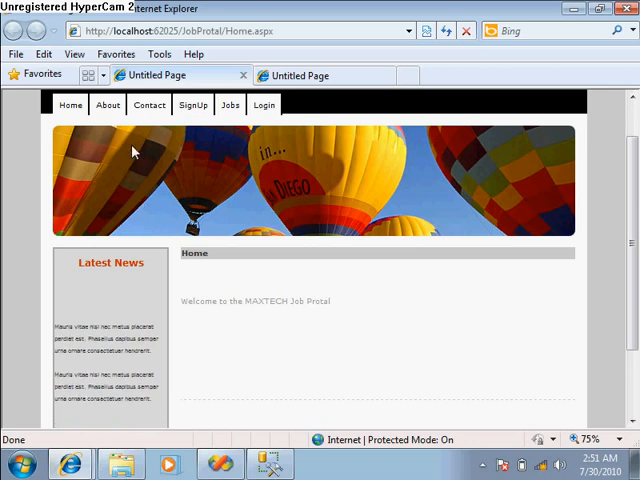
pyautogui.click(104, 104)
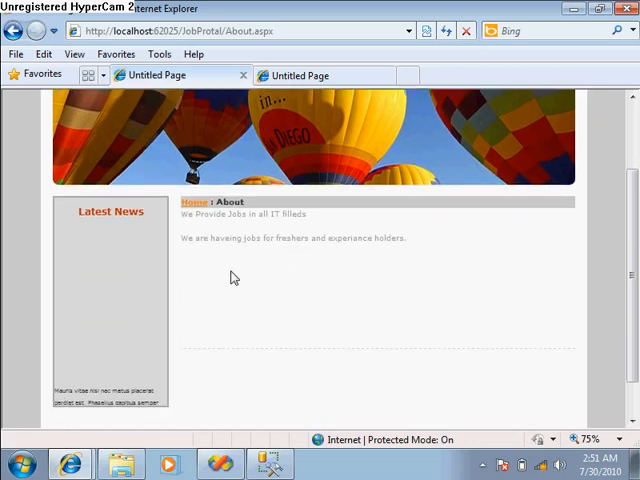
pyautogui.scroll(3)
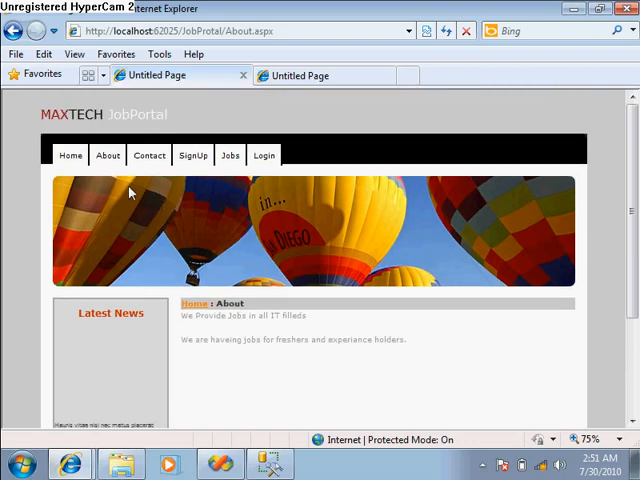
pyautogui.moveTo(148, 158)
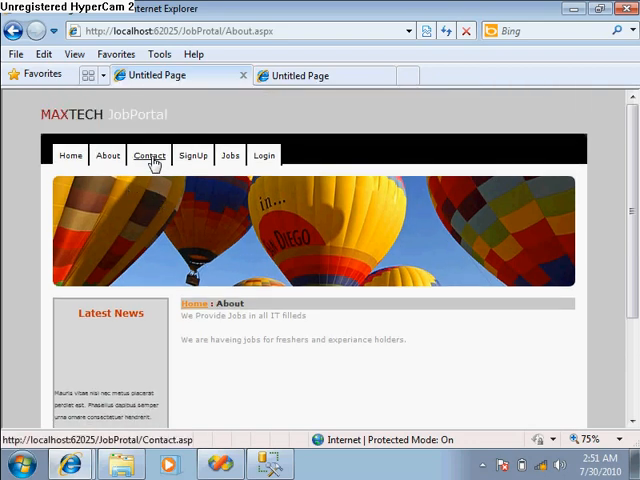
# - Show the Contact page, highlight the address details and reach the Query box
pyautogui.click(148, 156)
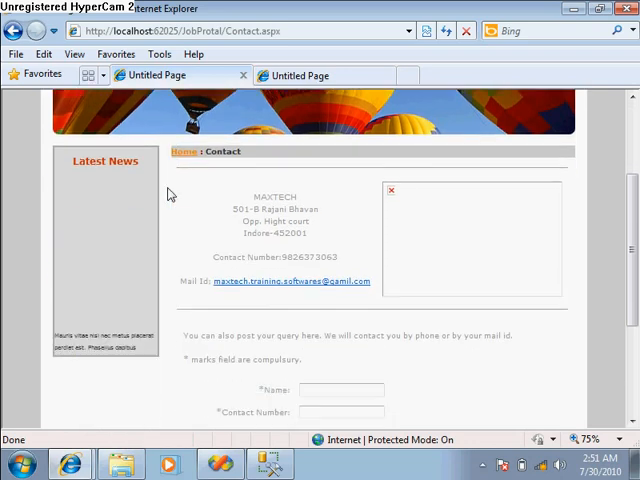
pyautogui.moveTo(264, 196); pyautogui.dragTo(360, 290)
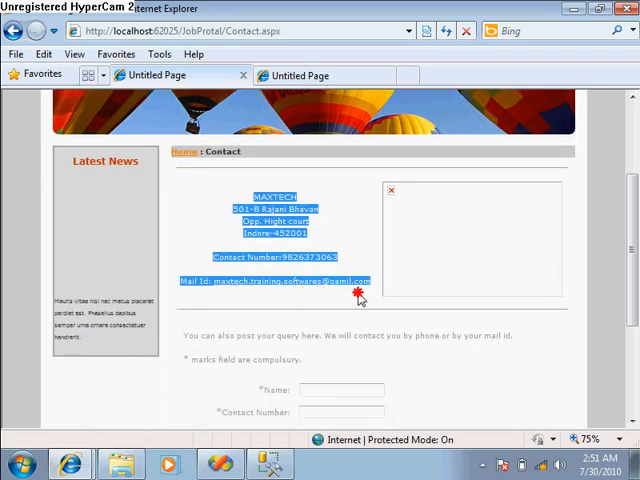
pyautogui.click(516, 216)
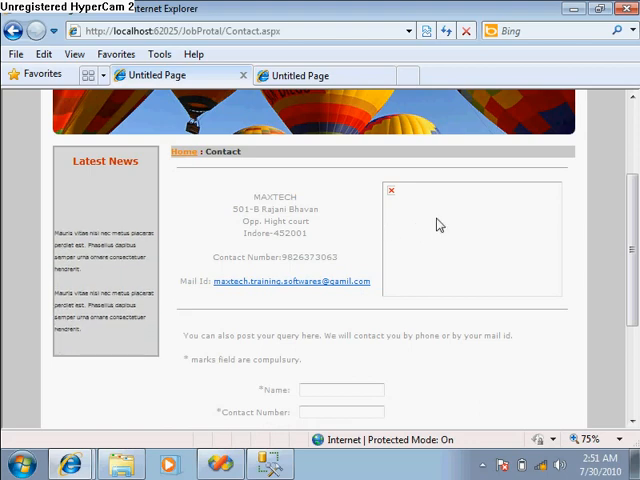
pyautogui.scroll(-3)
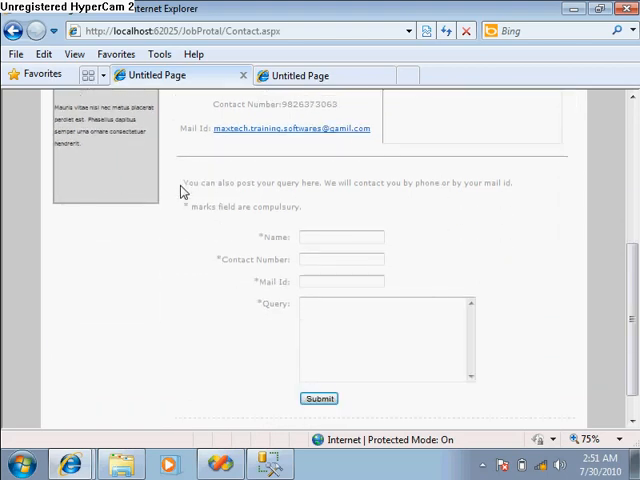
pyautogui.moveTo(180, 182); pyautogui.dragTo(324, 370)
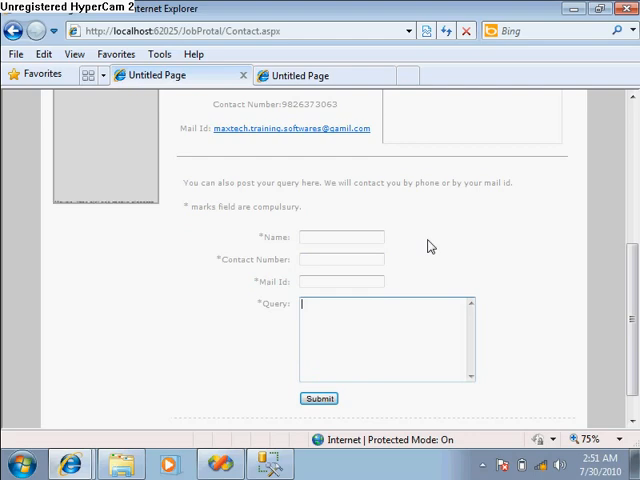
pyautogui.click(340, 236)
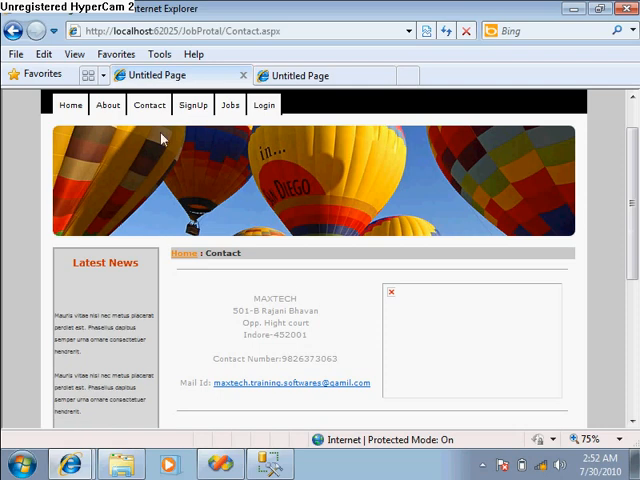
pyautogui.moveTo(196, 110)
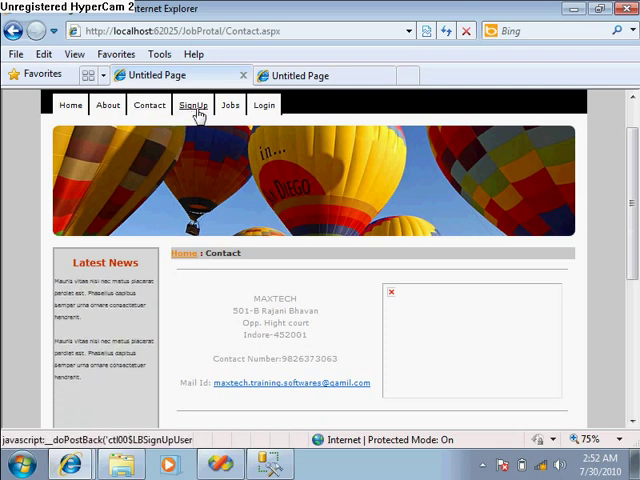
# - On SignUp.aspx enter login ID 'jo', name 'Jo' and address '747 - Index'
pyautogui.click(192, 104)
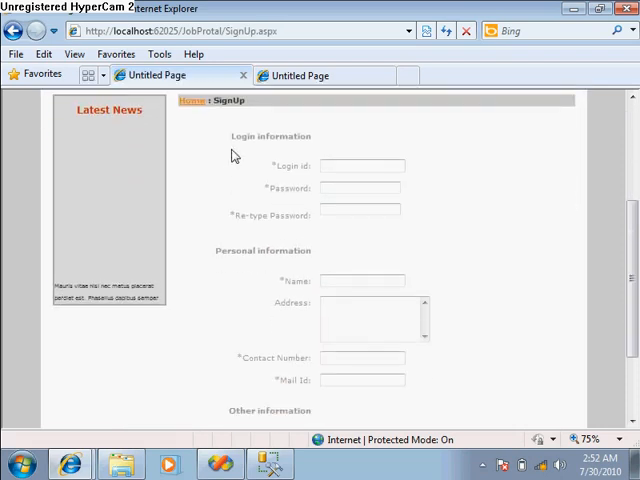
pyautogui.scroll(-3)
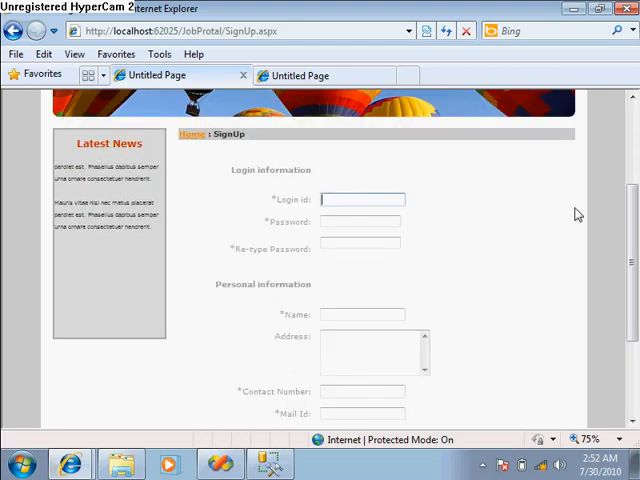
pyautogui.write('john')
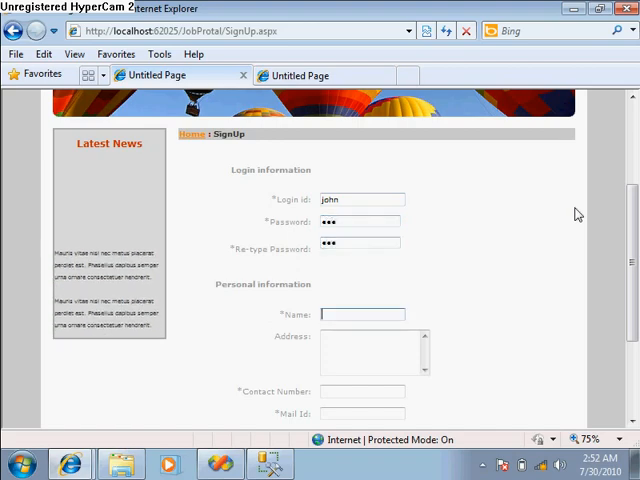
pyautogui.write('John smit')
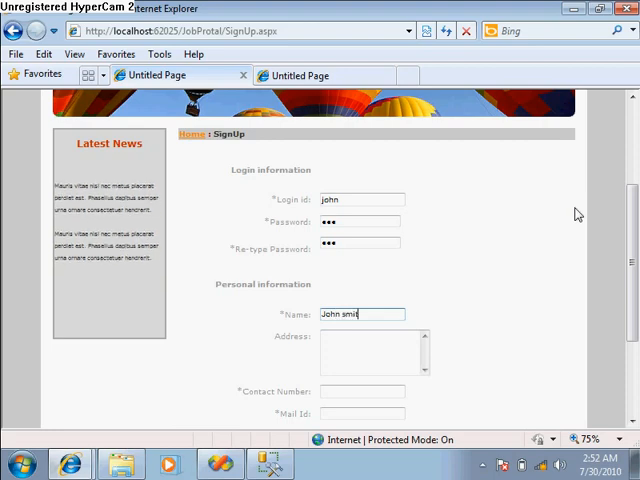
pyautogui.click(372, 352)
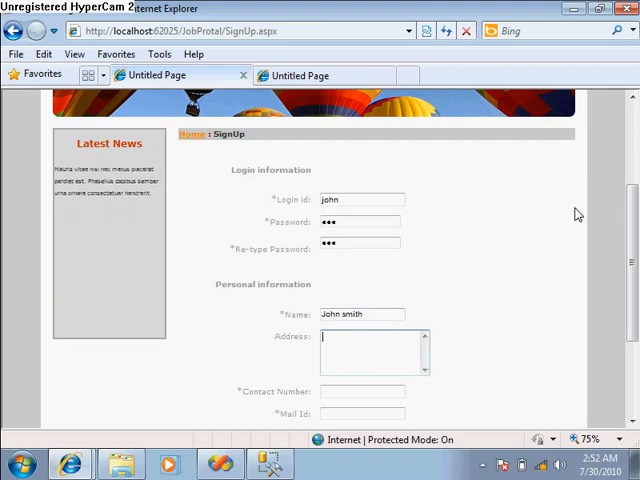
pyautogui.write('747')
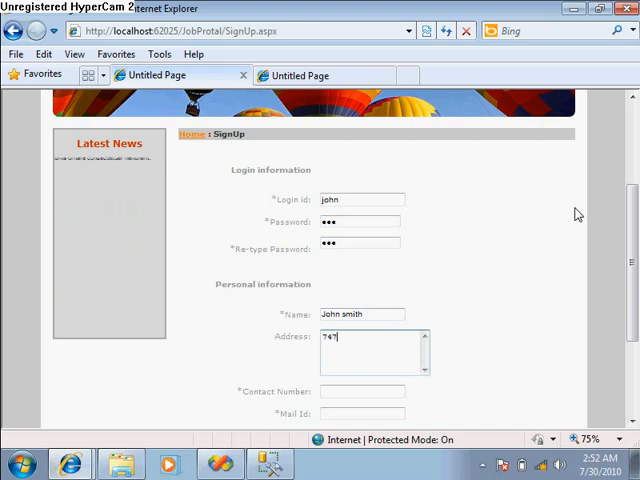
pyautogui.write('-')
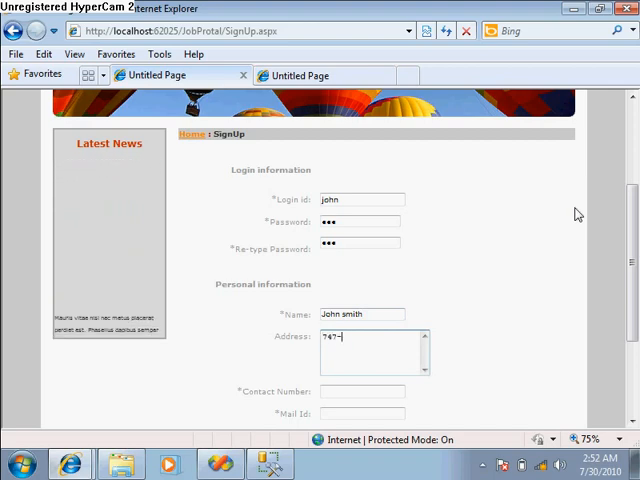
pyautogui.write('Index')
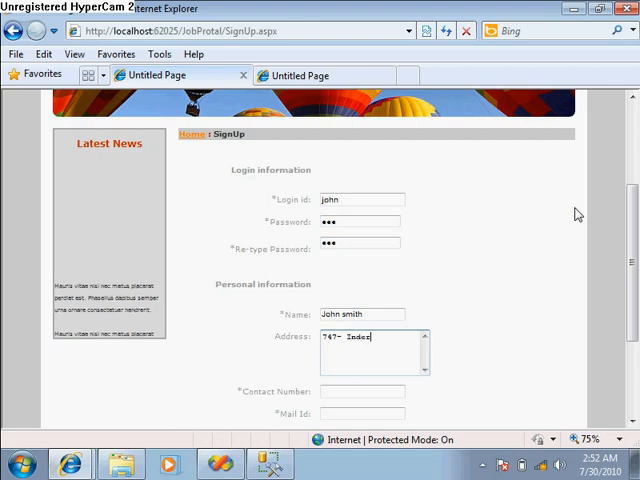
# - Enter contact number 5645, mail joh...gmail.com and qualification M Tech
pyautogui.click(362, 392)
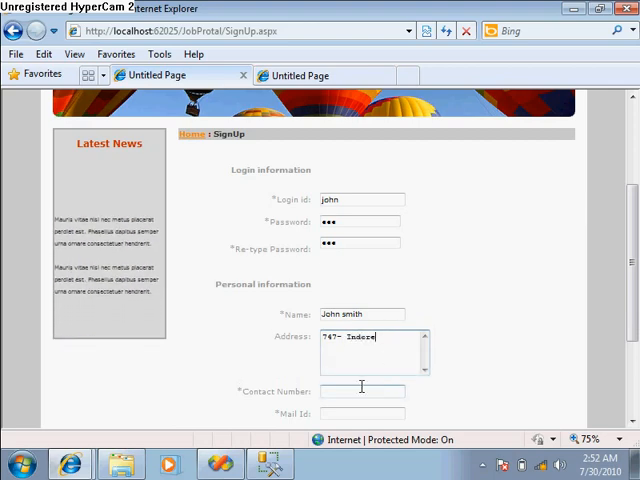
pyautogui.write('56455444')
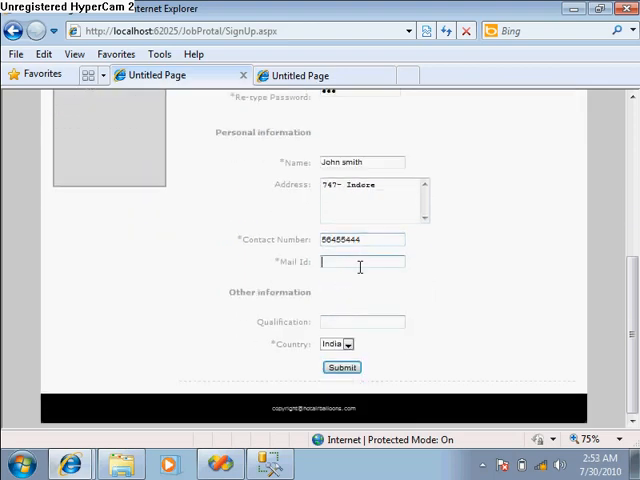
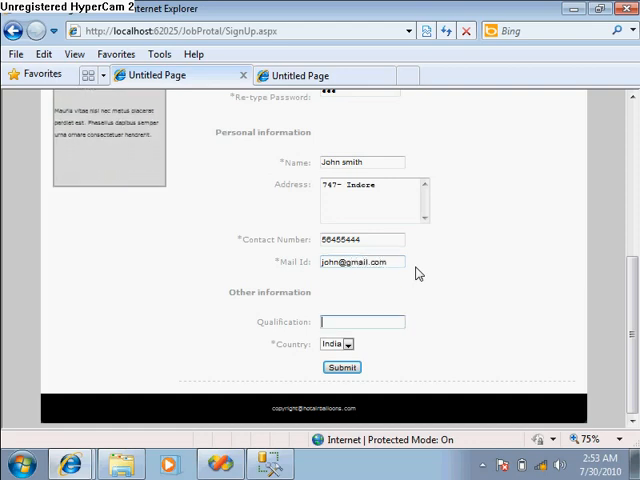
pyautogui.write('M')
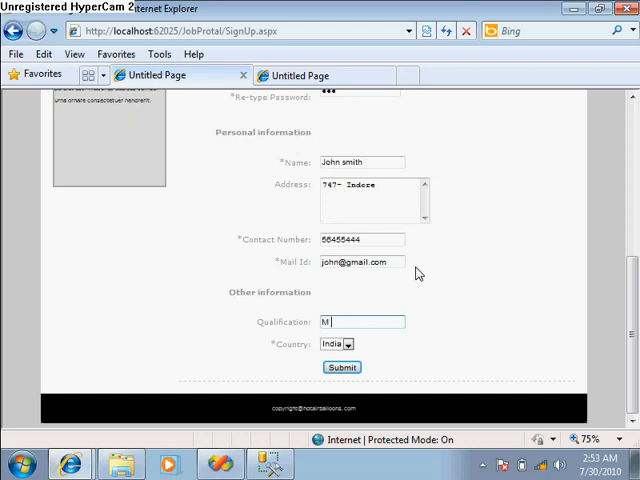
pyautogui.write('Tech')
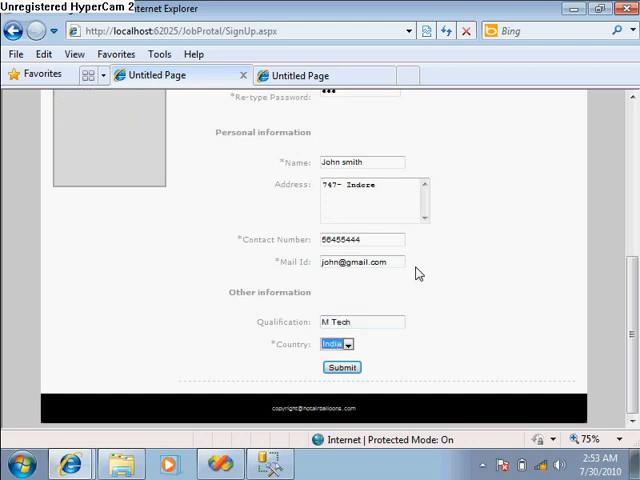
pyautogui.moveTo(344, 368)
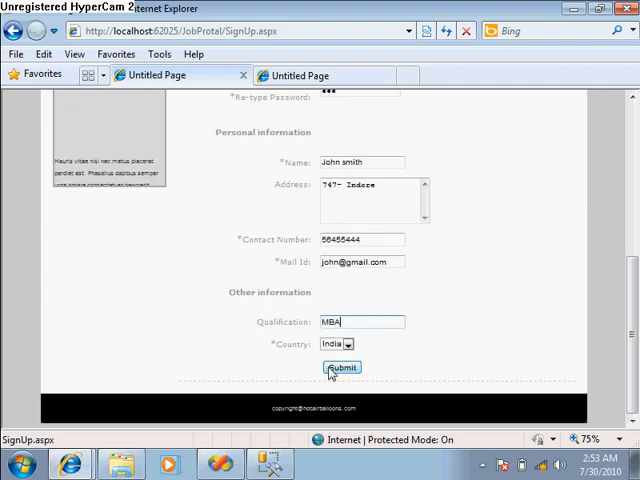
# - Submit the sign-up form, log in with the new account and review the profile
pyautogui.click(340, 368)
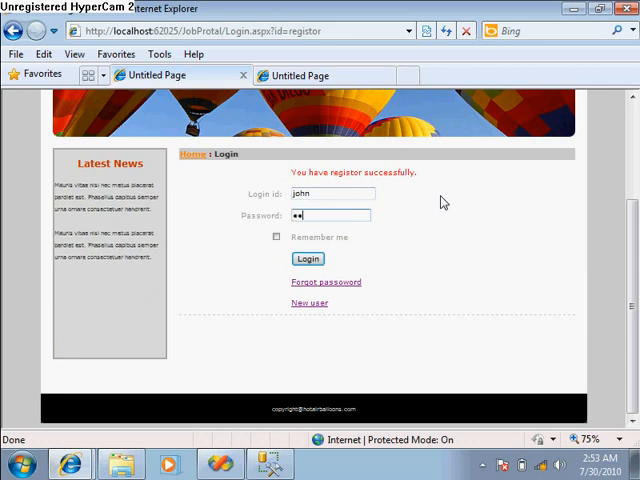
pyautogui.click(308, 260)
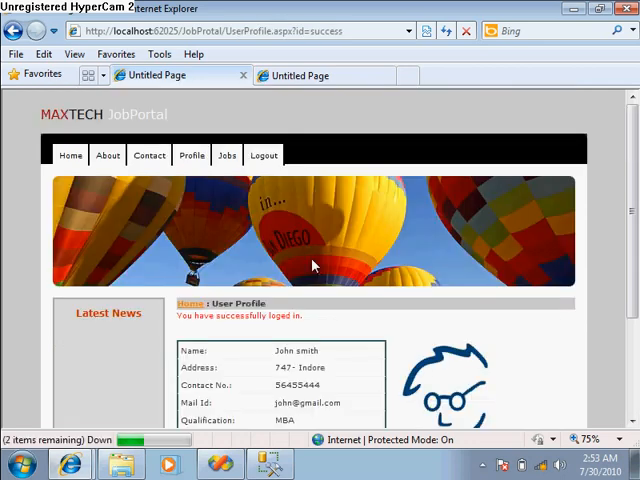
pyautogui.scroll(-3)
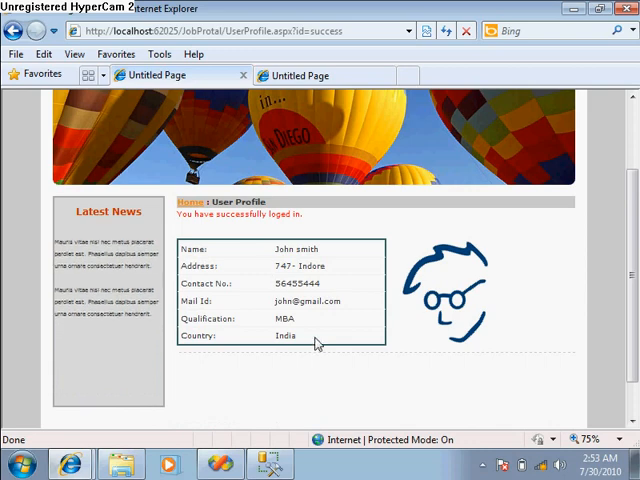
pyautogui.scroll(3)
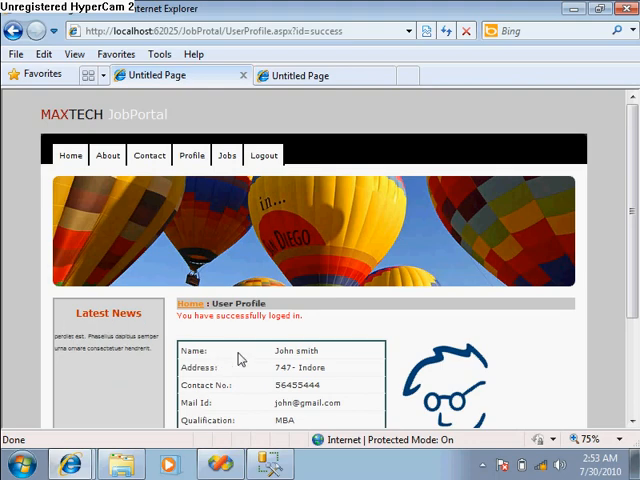
pyautogui.scroll(-3)
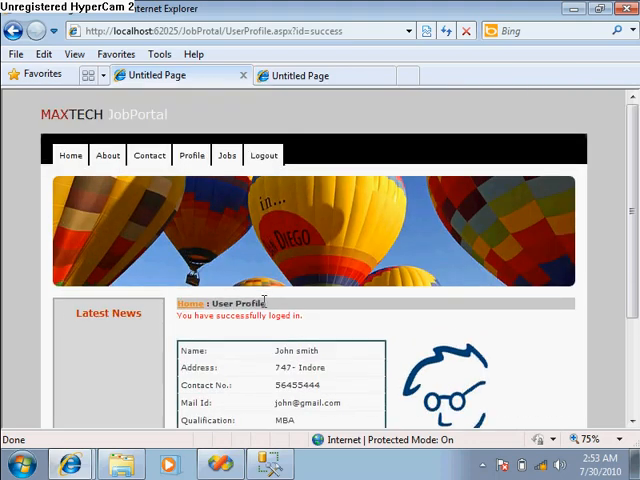
pyautogui.moveTo(234, 190)
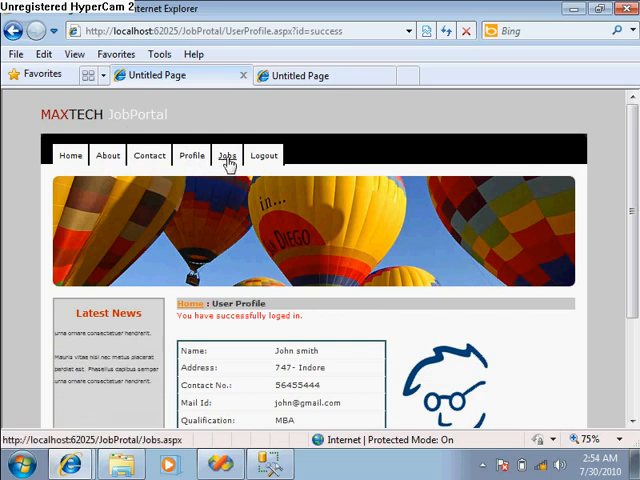
# - View the Jobs listing, log out, and view Jobs again while logged out
pyautogui.click(226, 156)
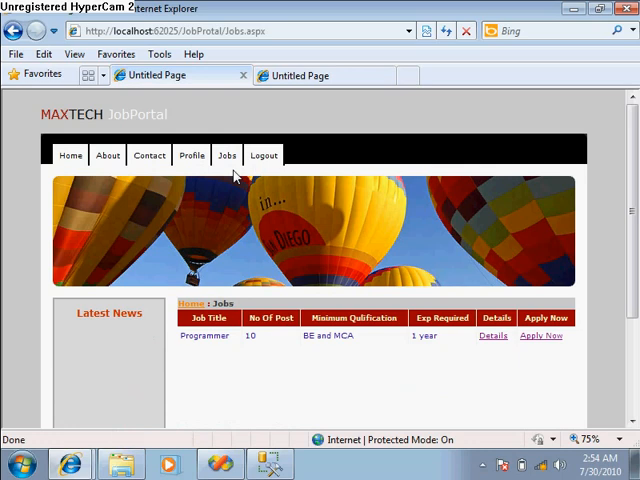
pyautogui.moveTo(552, 356)
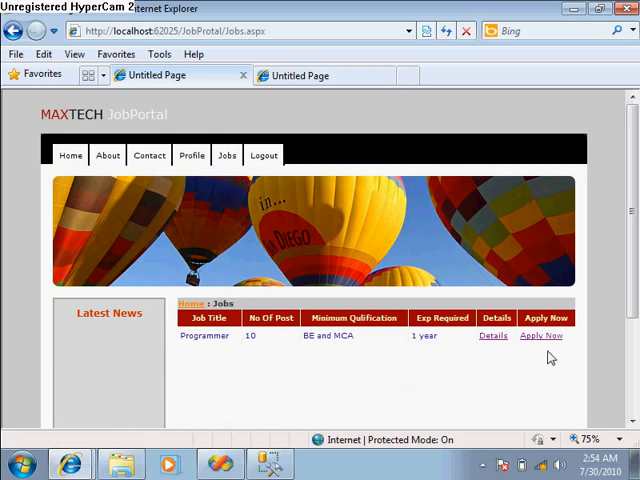
pyautogui.click(264, 156)
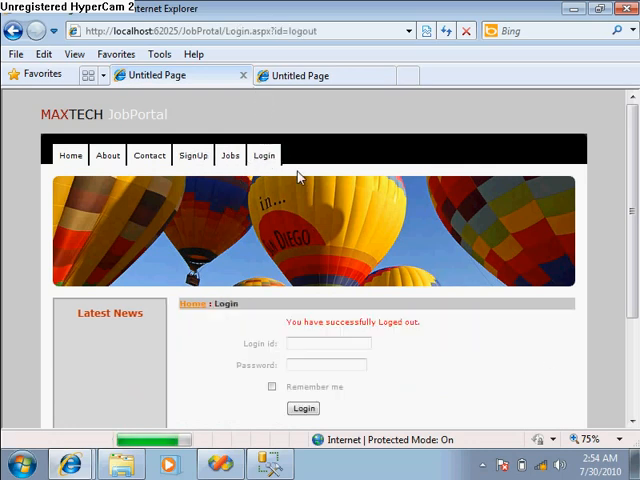
pyautogui.click(232, 156)
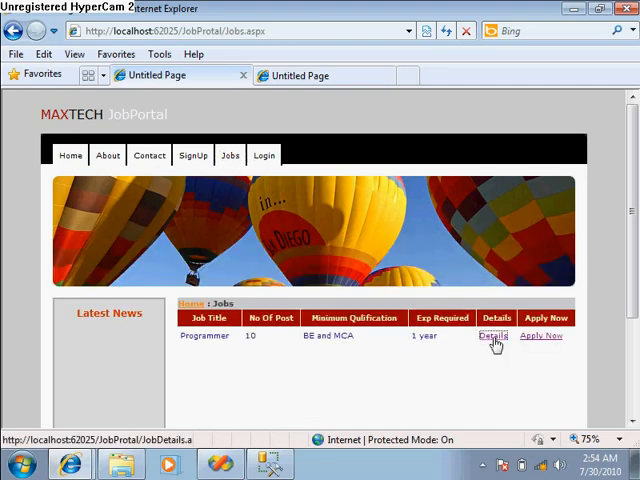
# - View the Programmer job details and hit Apply Now, landing on the login-required page
pyautogui.click(496, 336)
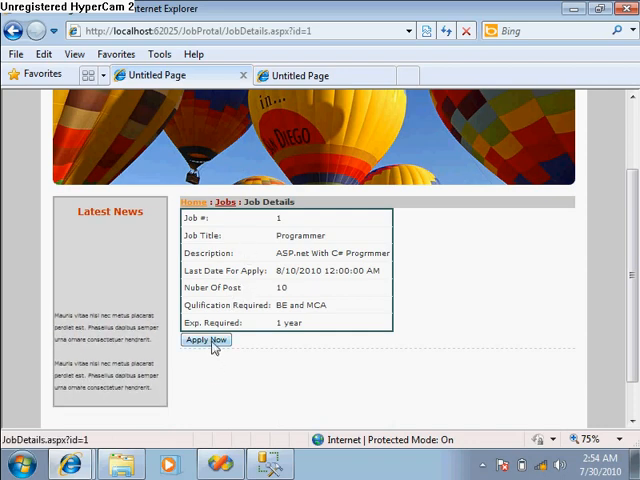
pyautogui.click(204, 340)
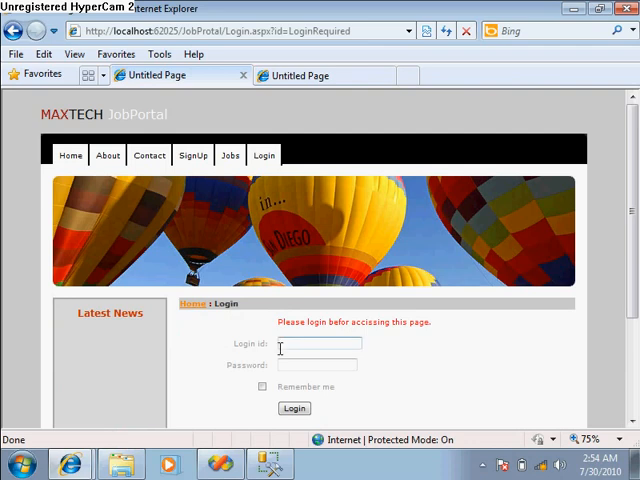
pyautogui.click(232, 156)
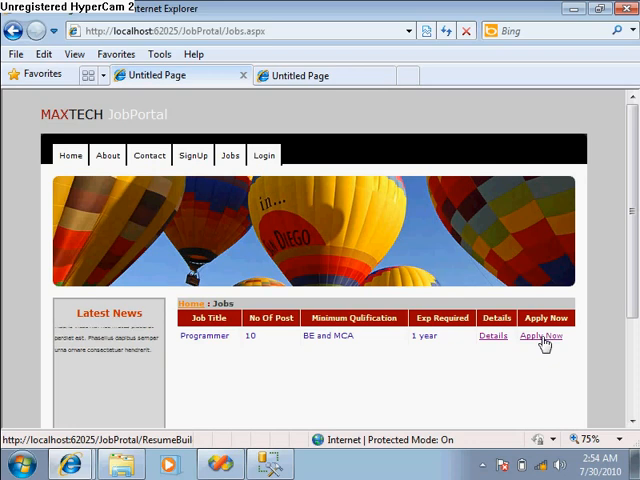
pyautogui.click(542, 336)
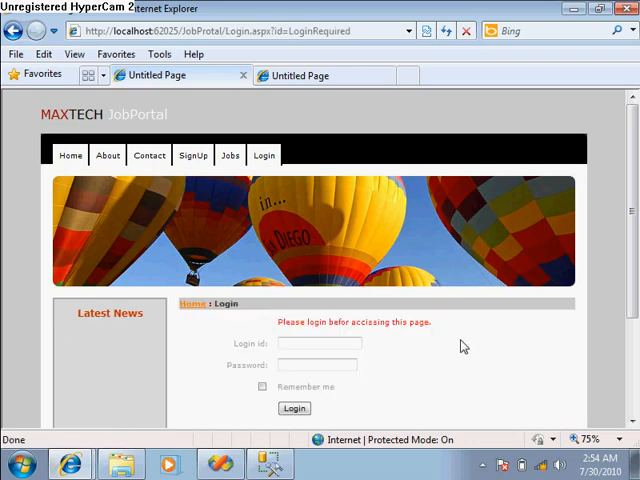
pyautogui.moveTo(268, 340)
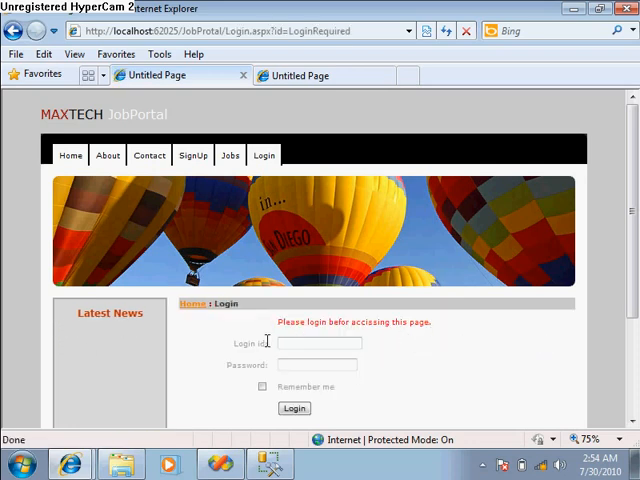
pyautogui.write('jd')
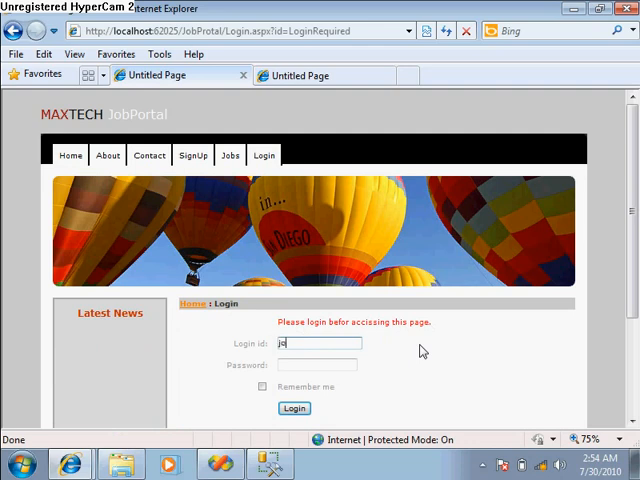
pyautogui.write('john')
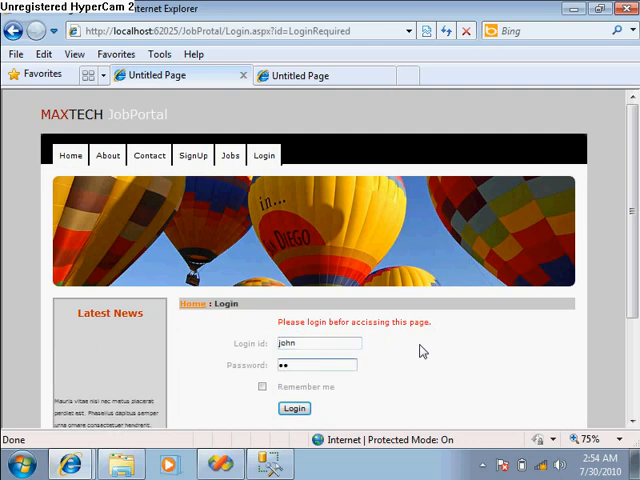
pyautogui.click(294, 408)
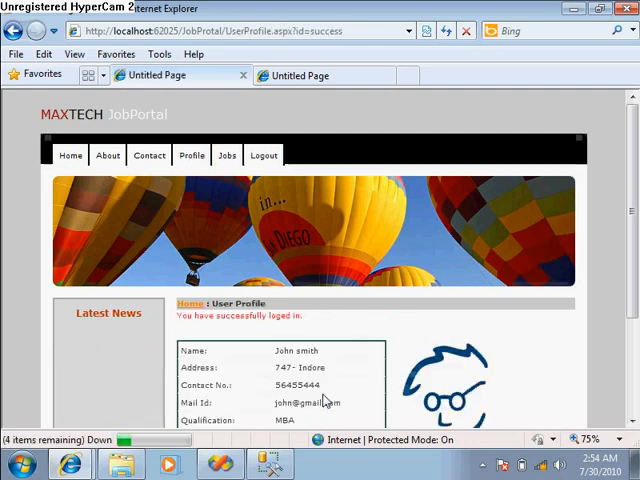
pyautogui.click(228, 156)
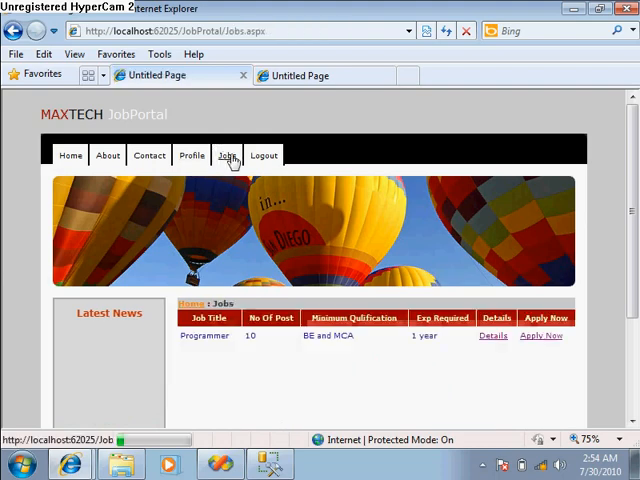
pyautogui.click(540, 336)
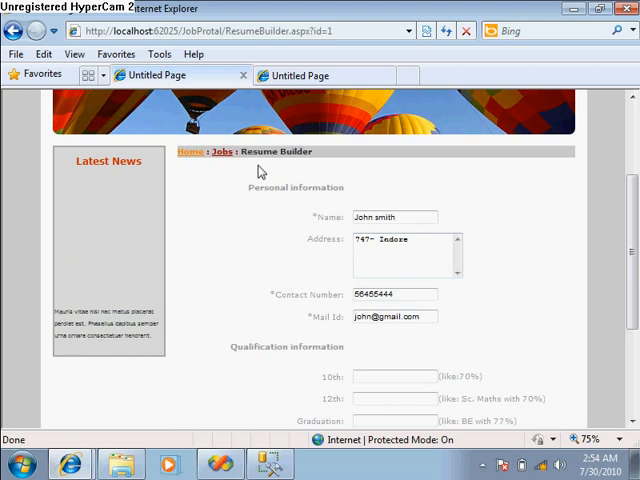
pyautogui.scroll(-3)
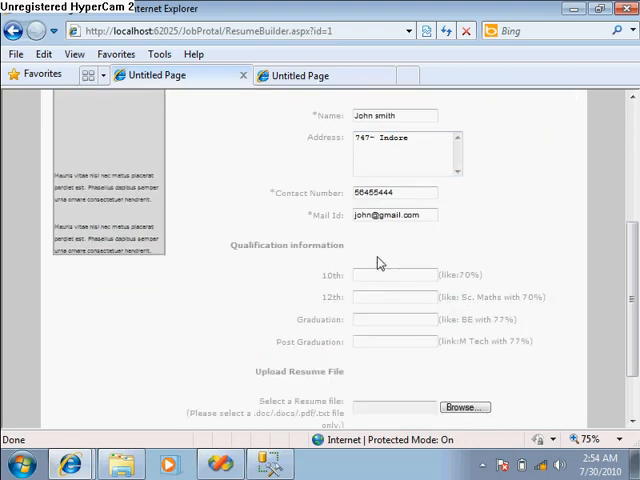
pyautogui.tripleClick(390, 116)
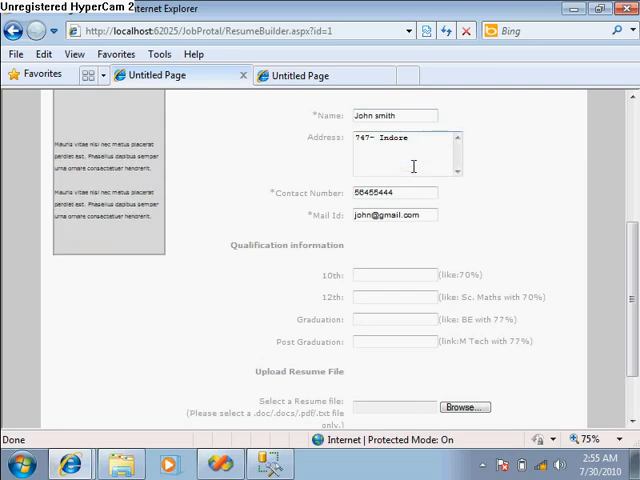
pyautogui.click(394, 192)
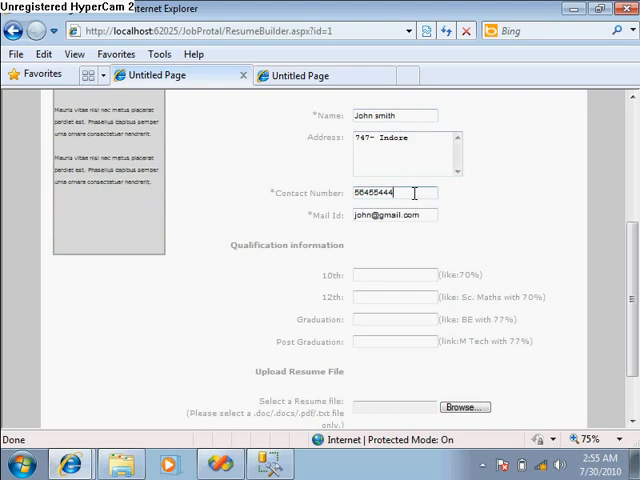
pyautogui.press('BackSpace')
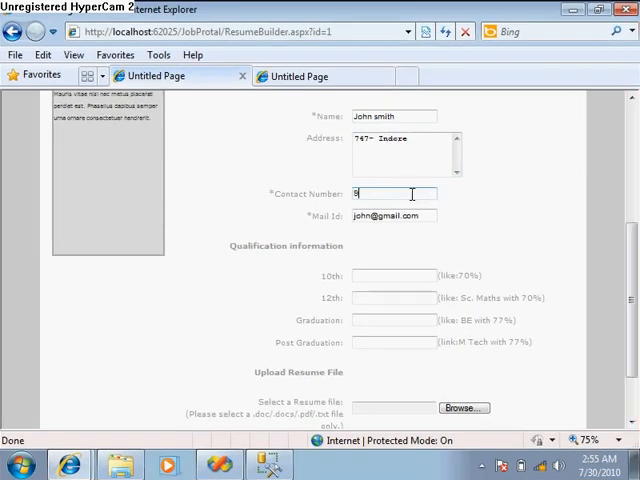
pyautogui.write('8938938')
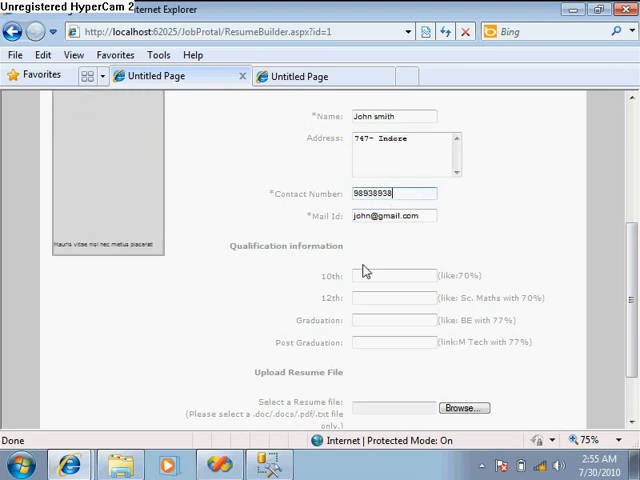
# - Fill the qualification marks, ending with post-graduation M Tech with 88%
pyautogui.scroll(-3)
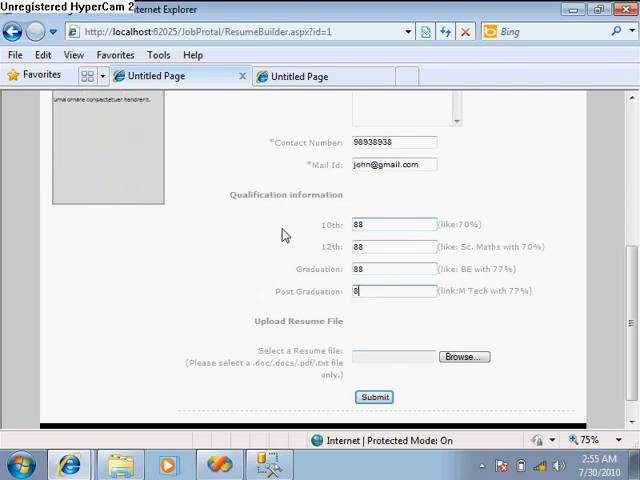
pyautogui.write('88')
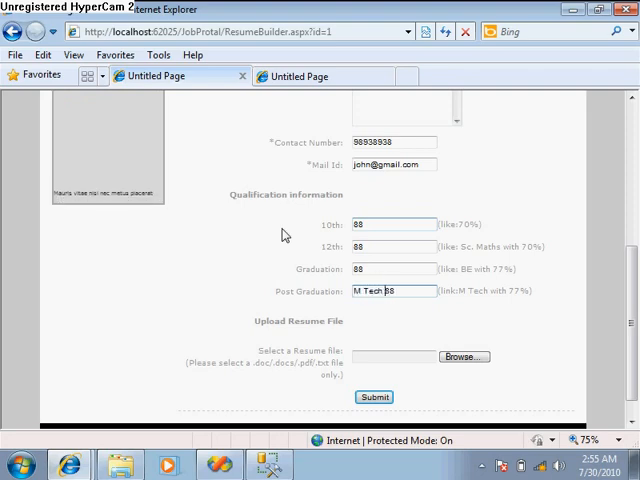
pyautogui.write('with')
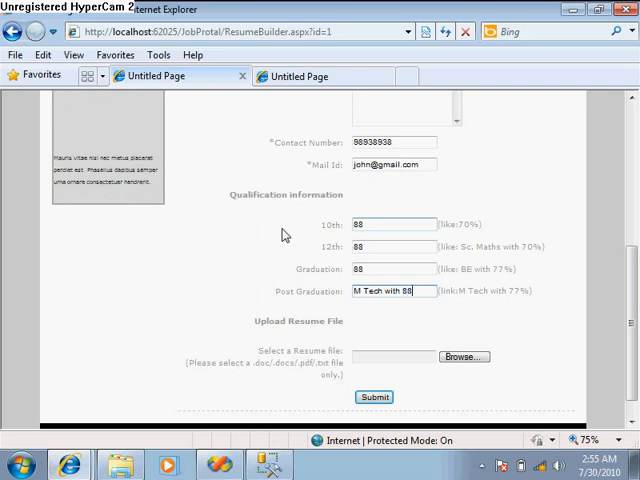
pyautogui.write('%')
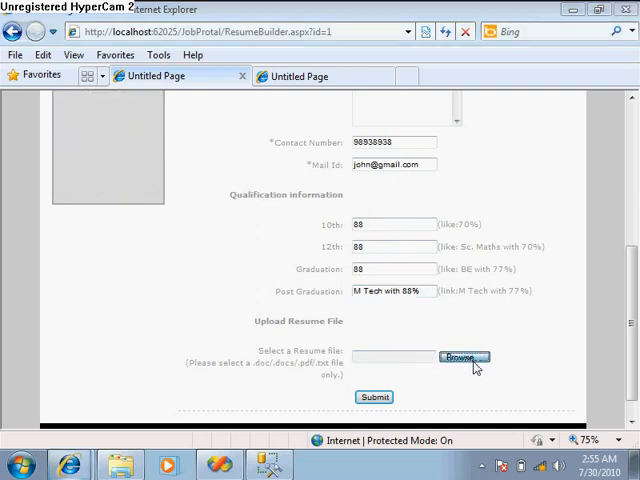
# - Browse Local Disk (D:) and select a resume file to upload
pyautogui.click(462, 356)
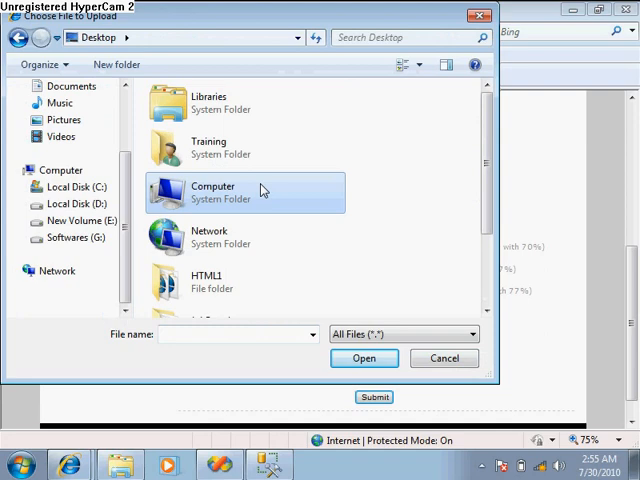
pyautogui.moveTo(70, 204)
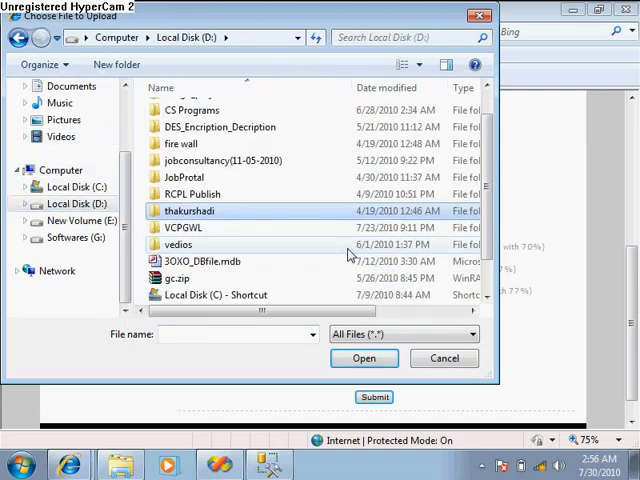
pyautogui.scroll(-3)
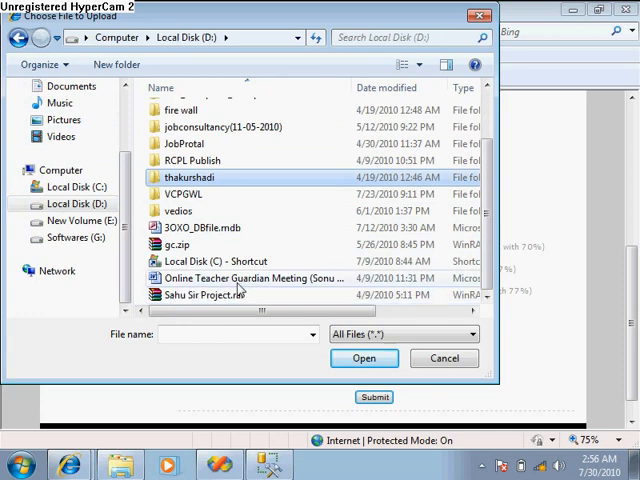
pyautogui.click(364, 358)
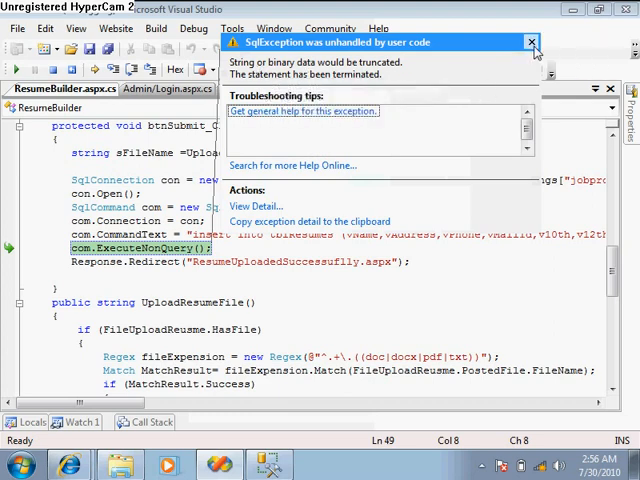
# - Dismiss the unhandled SqlException truncation popup so Home.aspx returns
pyautogui.click(532, 42)
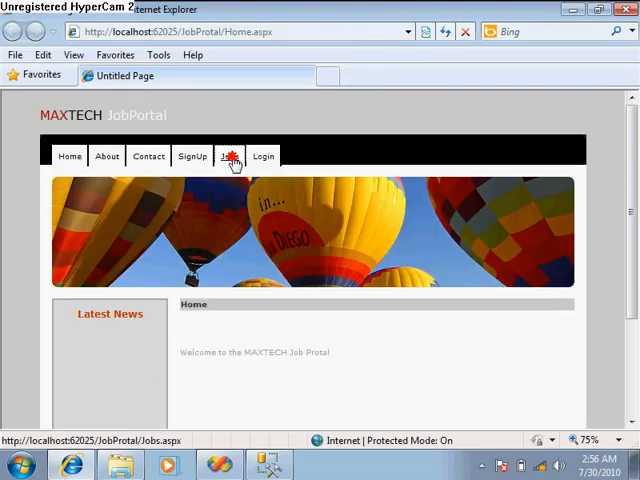
# - Log in as john and reach the Programmer job's resume form via Apply Now
pyautogui.click(230, 156)
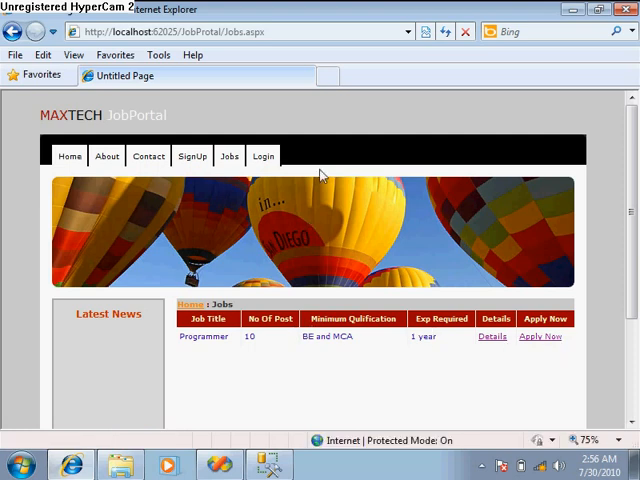
pyautogui.click(262, 156)
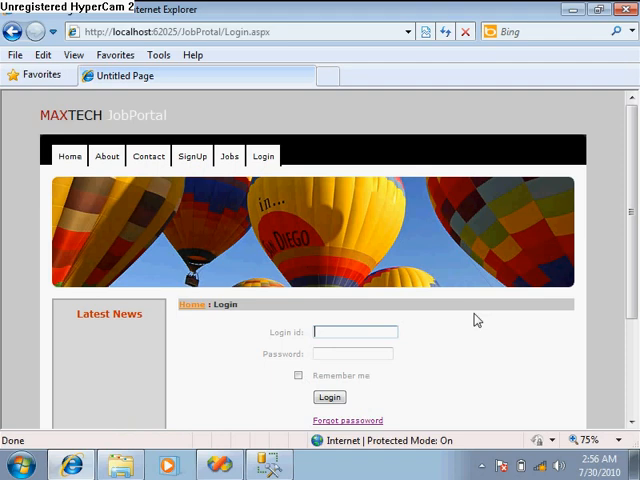
pyautogui.write('john')
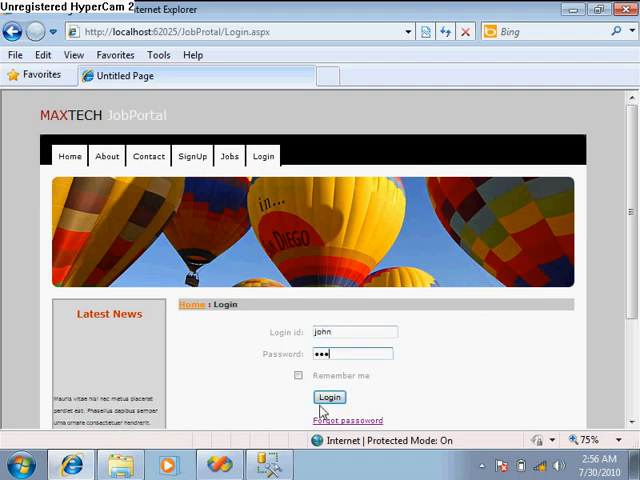
pyautogui.click(328, 396)
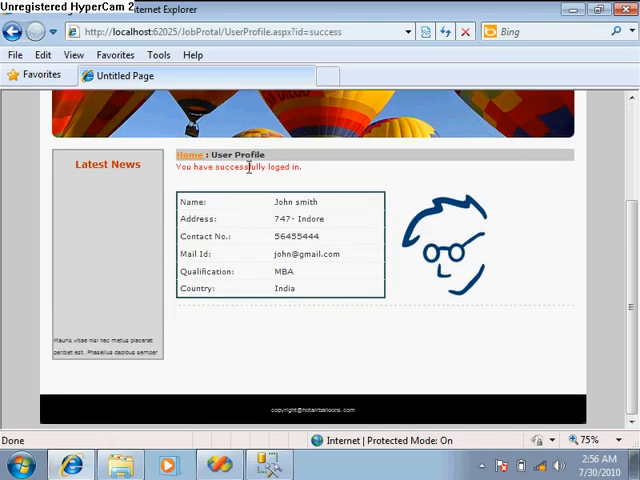
pyautogui.click(224, 156)
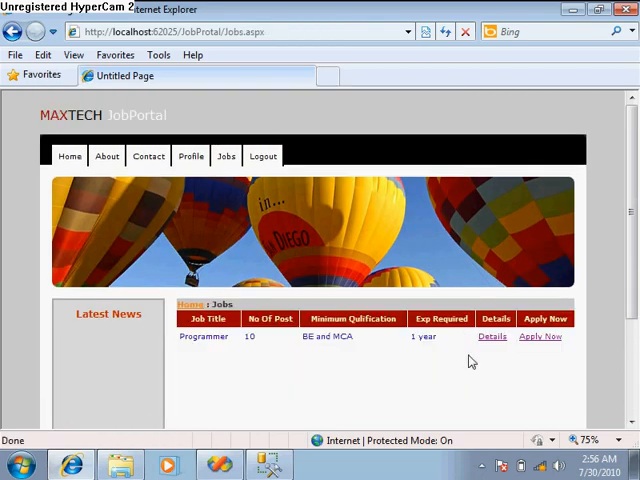
pyautogui.click(538, 336)
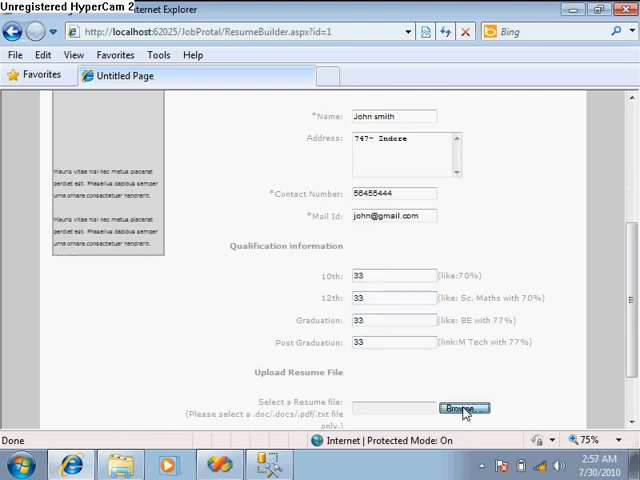
# - Browse ACER > C Drive > MAXTECH and attach a Word document as the resume file
pyautogui.click(462, 406)
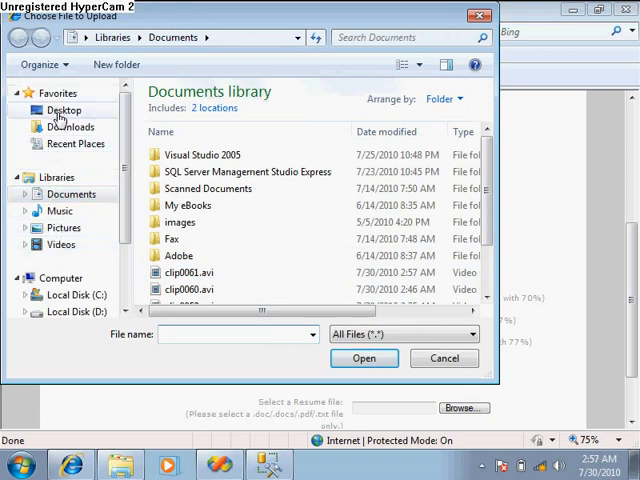
pyautogui.click(68, 288)
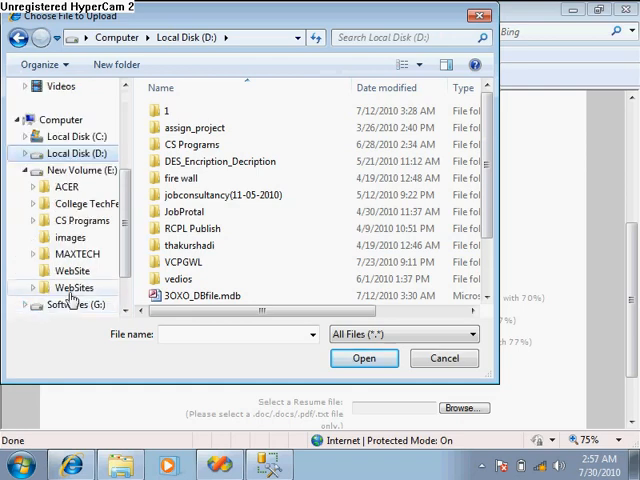
pyautogui.click(24, 186)
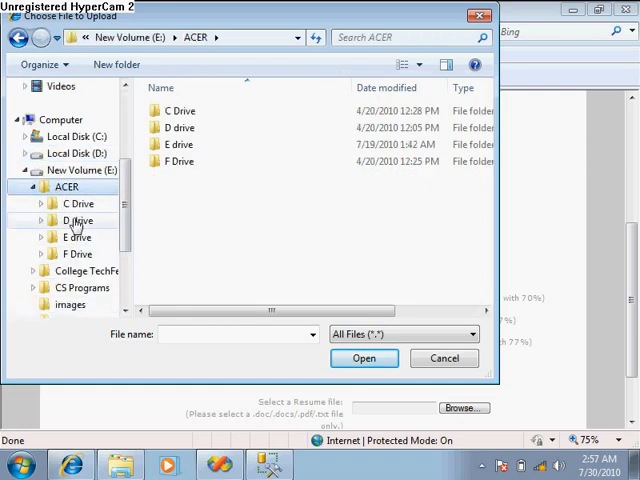
pyautogui.doubleClick(78, 204)
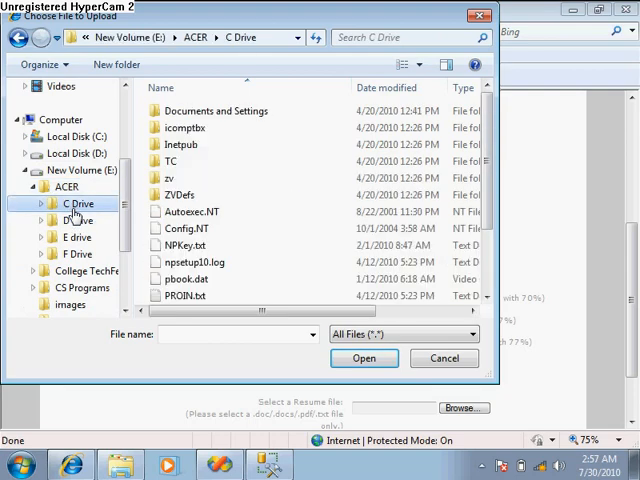
pyautogui.click(188, 176)
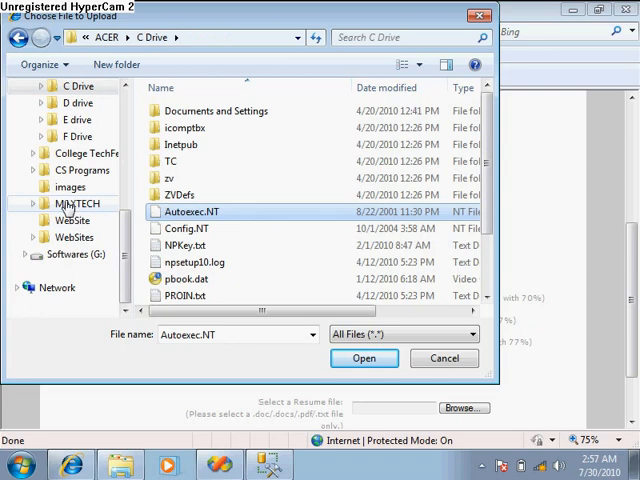
pyautogui.click(76, 204)
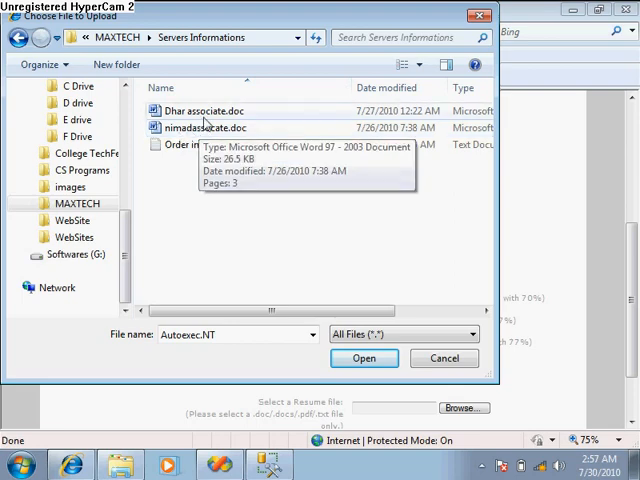
pyautogui.click(364, 358)
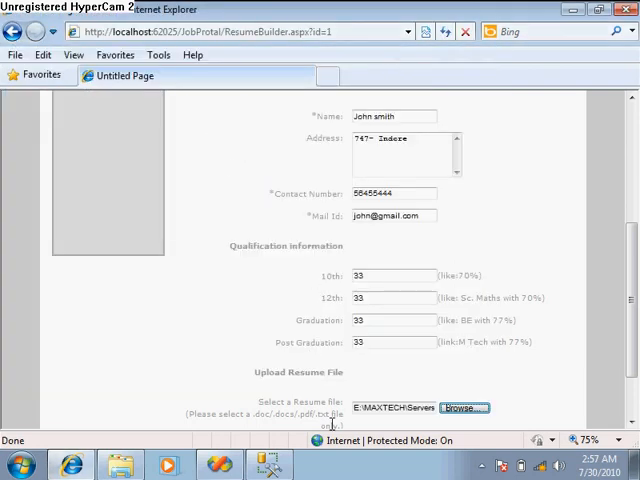
# - Submit the completed resume form and reach the 'submitted successfully' confirmation page
pyautogui.scroll(-3)
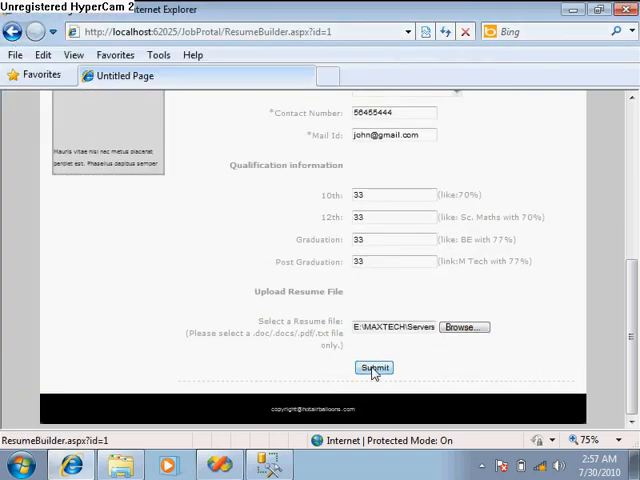
pyautogui.click(372, 368)
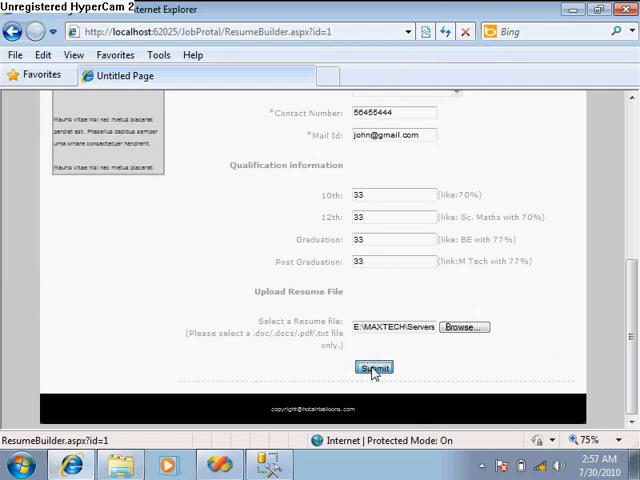
pyautogui.click(372, 368)
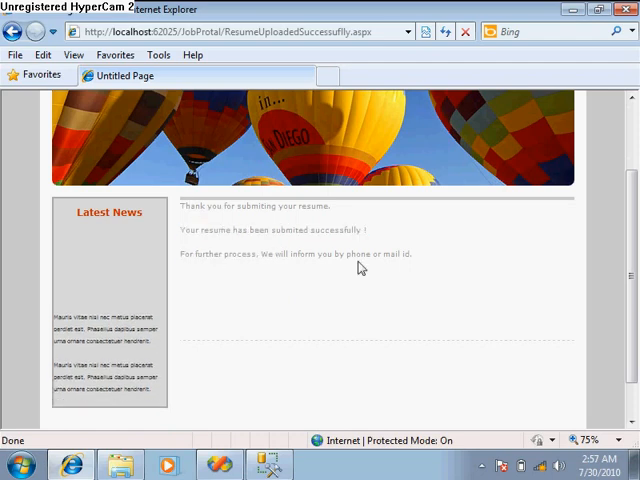
pyautogui.scroll(3)
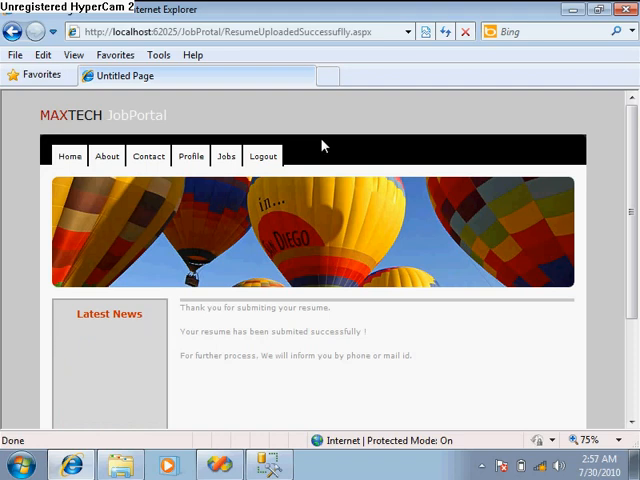
pyautogui.moveTo(140, 348)
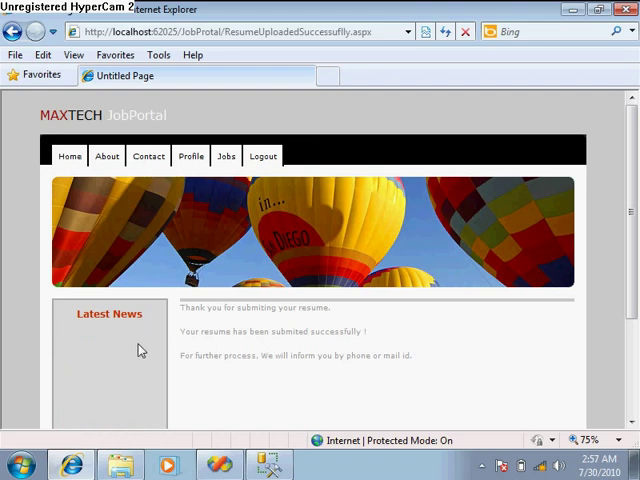
pyautogui.moveTo(168, 266)
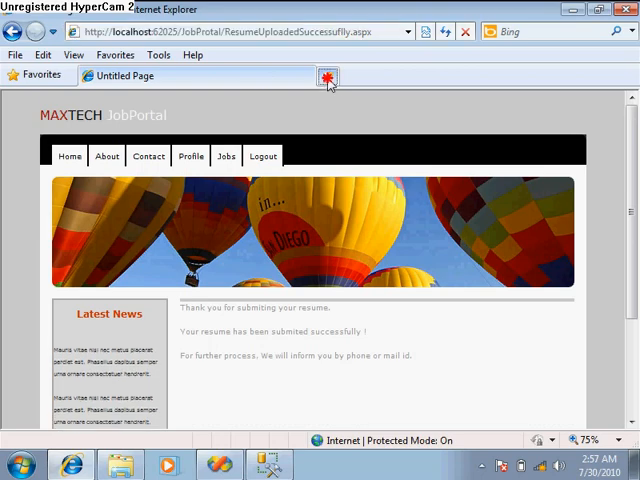
pyautogui.click(328, 76)
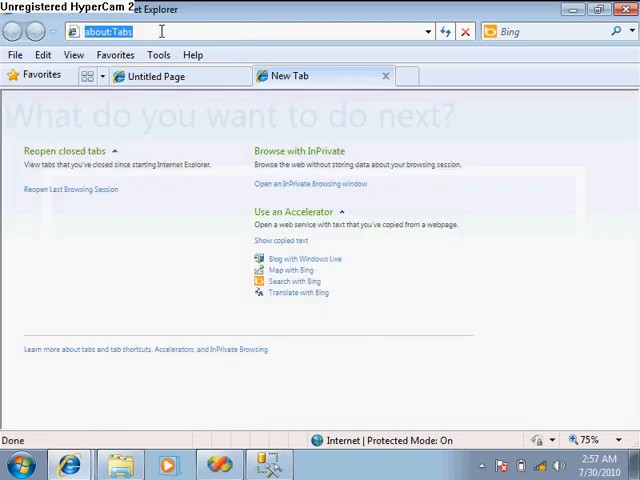
pyautogui.write('http://localhost:62025/JobProtal/adm')
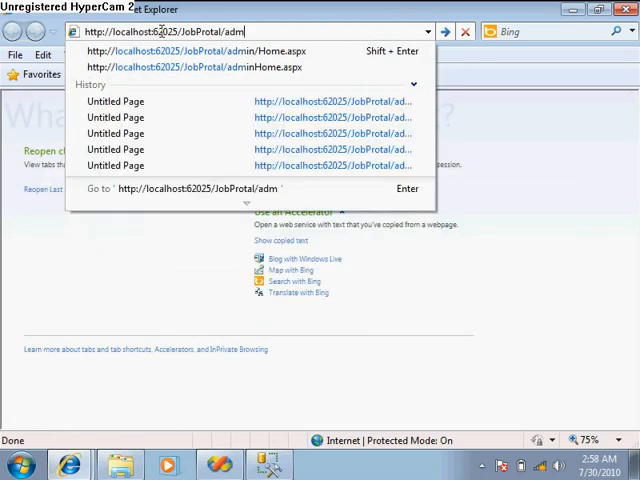
pyautogui.write('in/Login.aspx?id=LoginRequired')
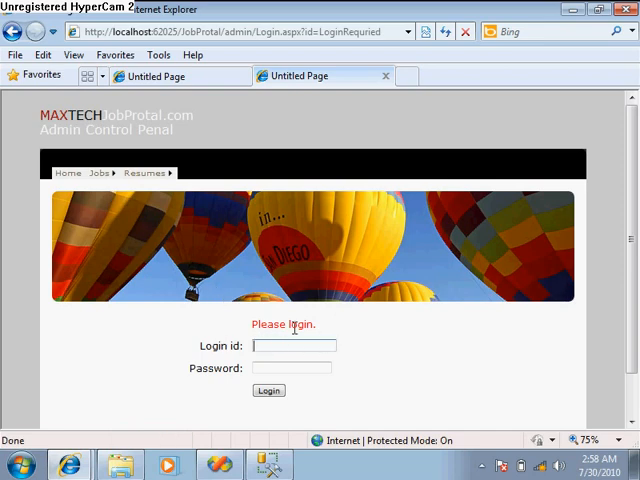
pyautogui.moveTo(416, 328)
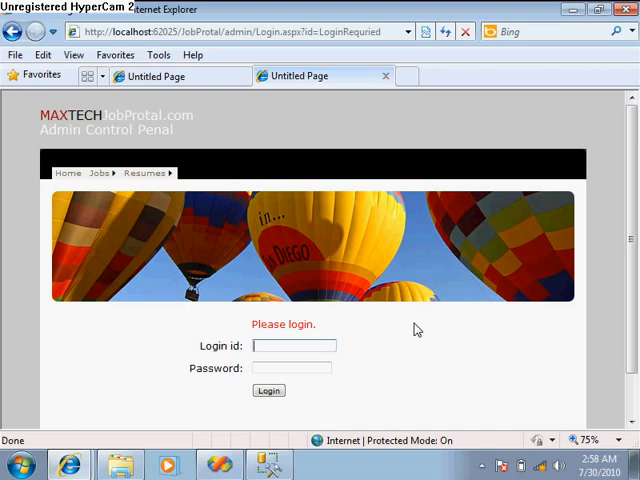
# - Log in to the admin control panel with the admin credentials
pyautogui.write('admin')
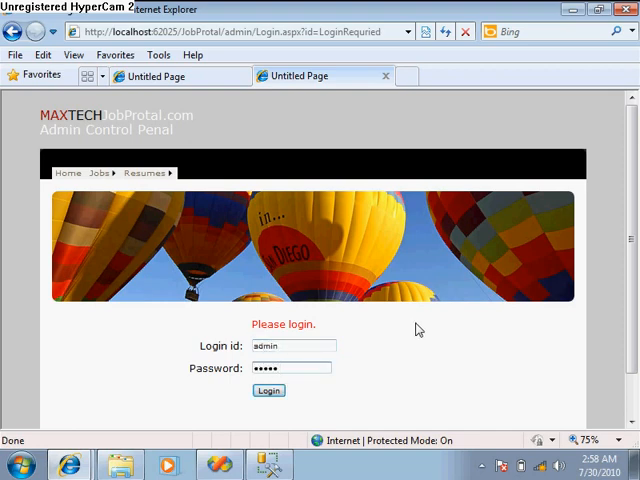
pyautogui.click(268, 390)
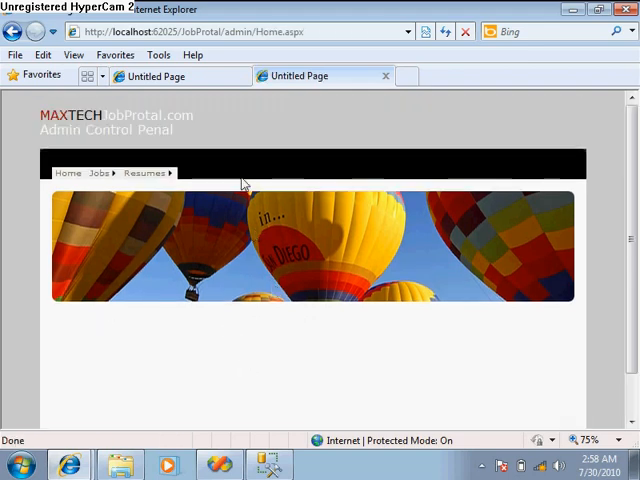
pyautogui.moveTo(108, 204)
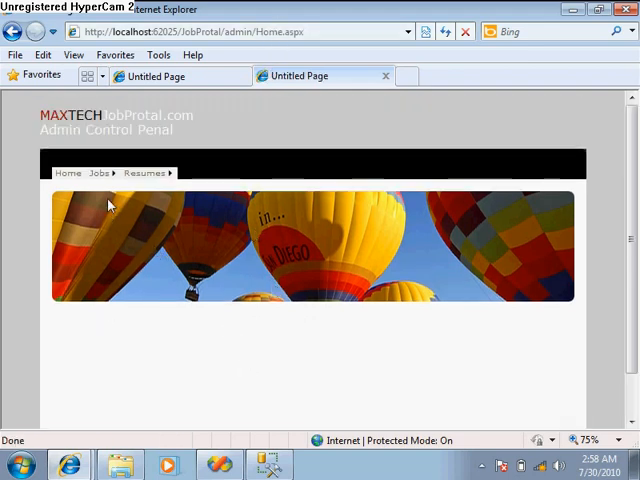
# - Open Jobs > Add New to reach the empty Add New Job form
pyautogui.click(98, 172)
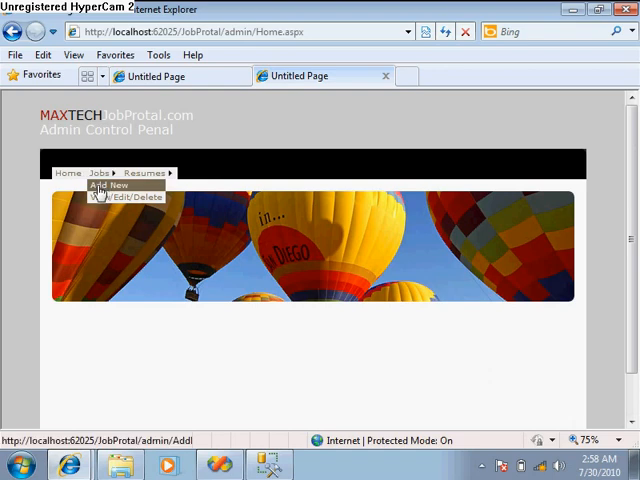
pyautogui.moveTo(100, 190)
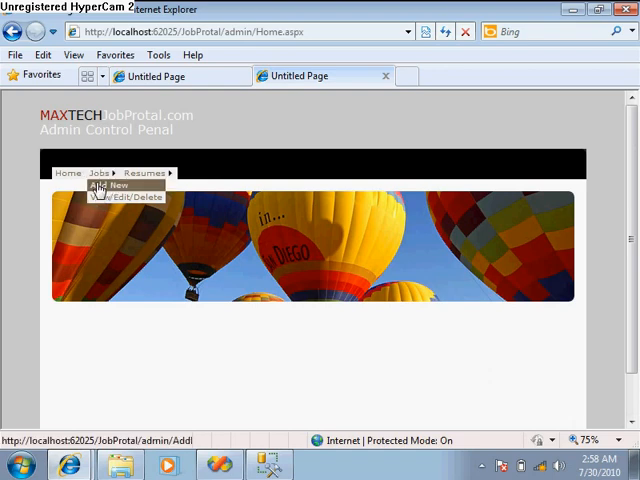
pyautogui.click(116, 184)
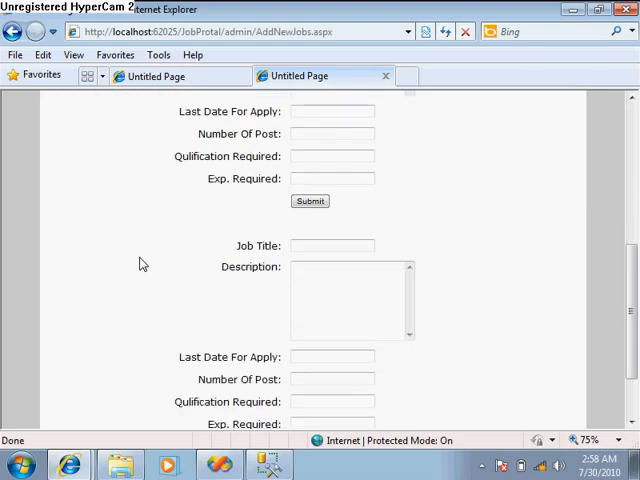
pyautogui.scroll(3)
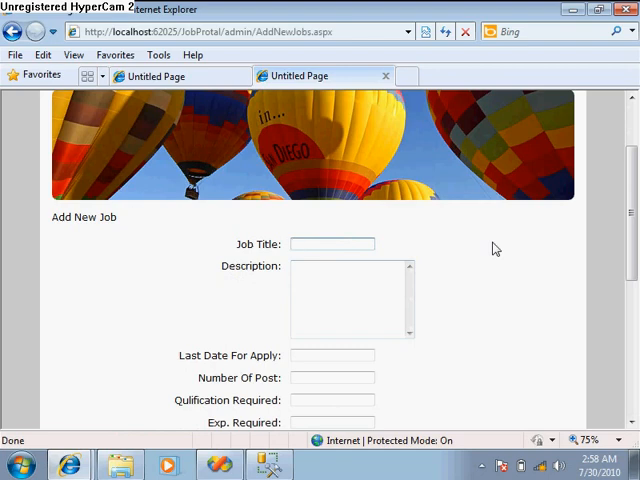
# - Enter job title Designer, a short description and last date 1/23/2010
pyautogui.write('D')
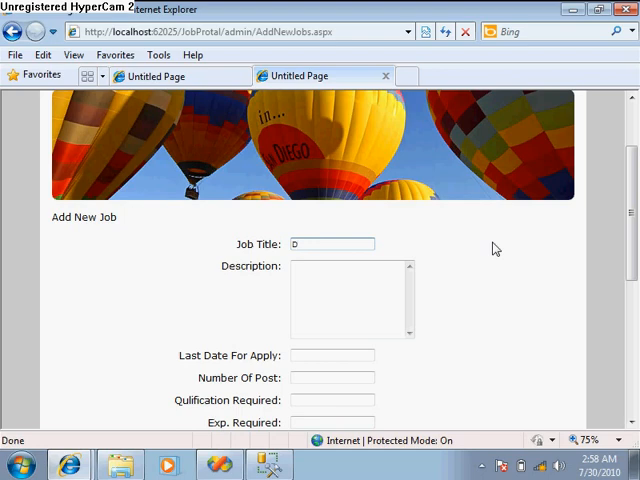
pyautogui.write('Designer')
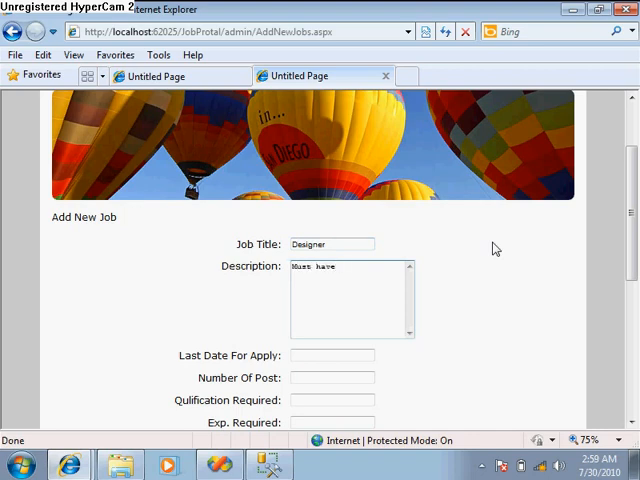
pyautogui.write('good')
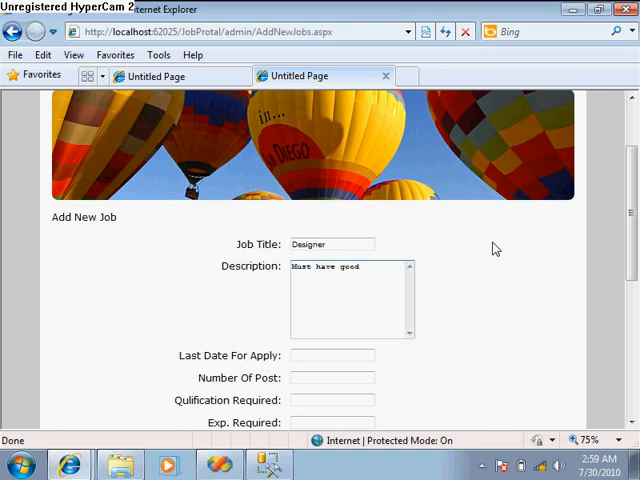
pyautogui.write('esign skill')
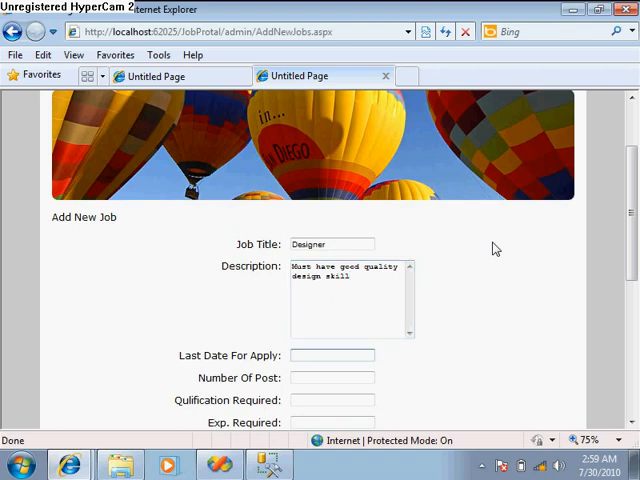
pyautogui.write('s')
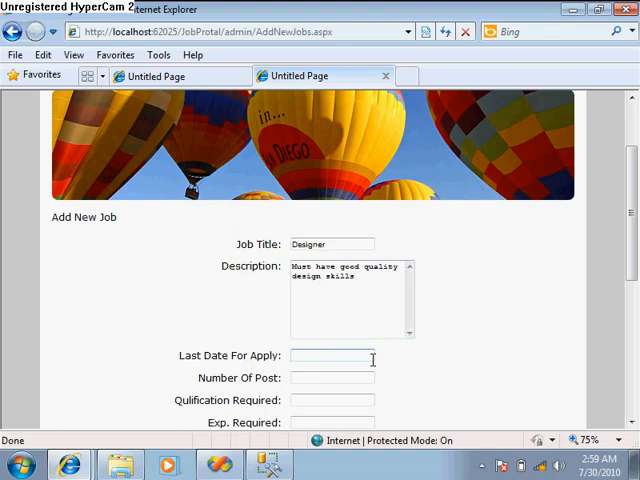
pyautogui.write('1')
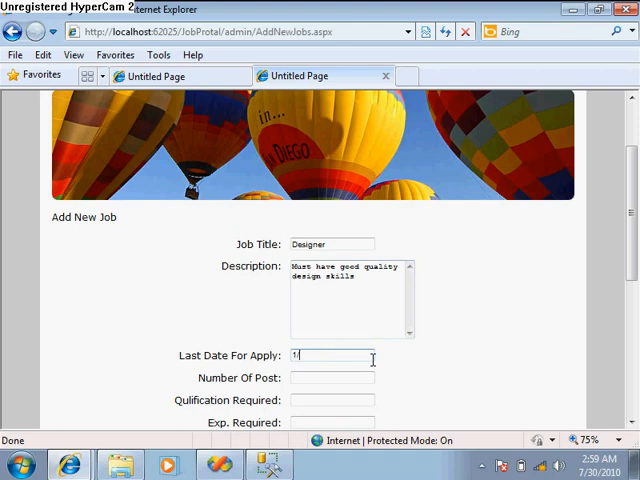
pyautogui.write('/23')
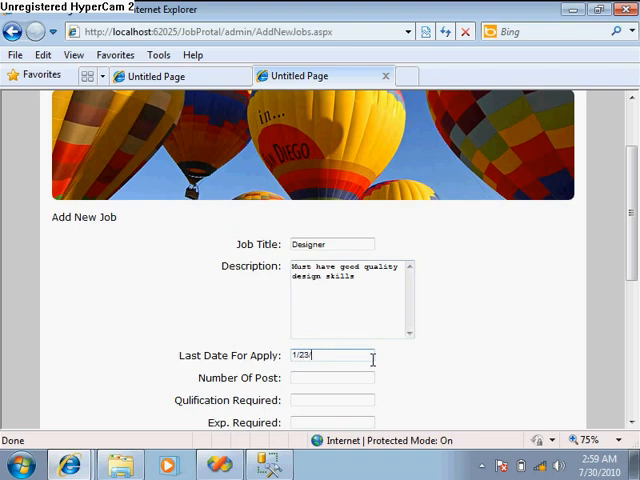
pyautogui.write('/2010')
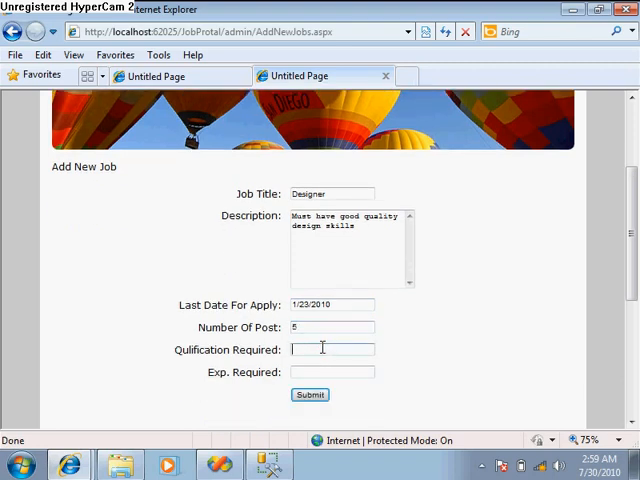
pyautogui.moveTo(320, 348)
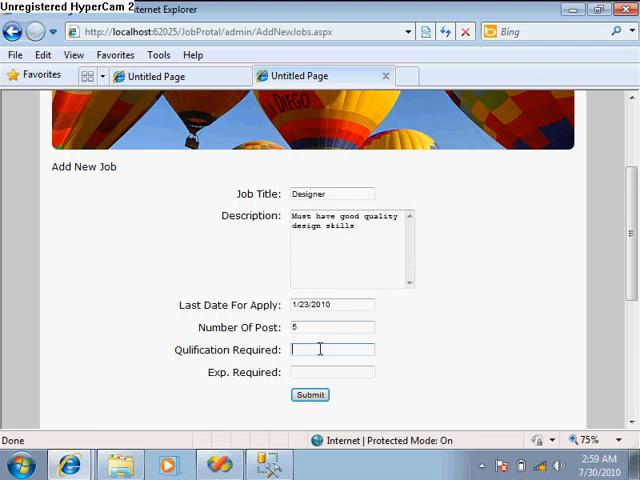
# - Set qualification BE, 5 posts and 3 year experience, then submit the job
pyautogui.write('BE')
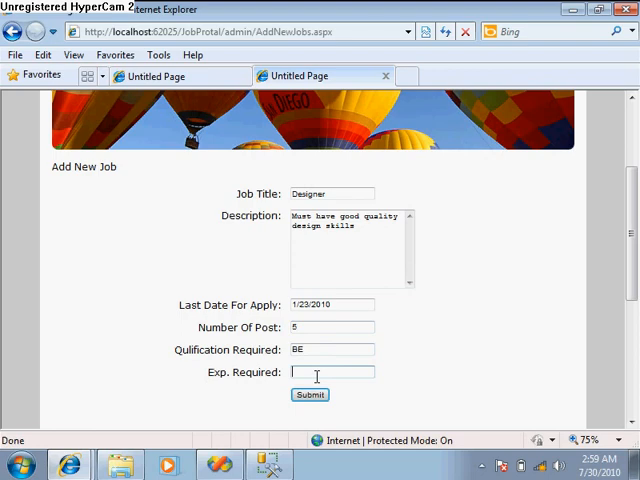
pyautogui.write('5')
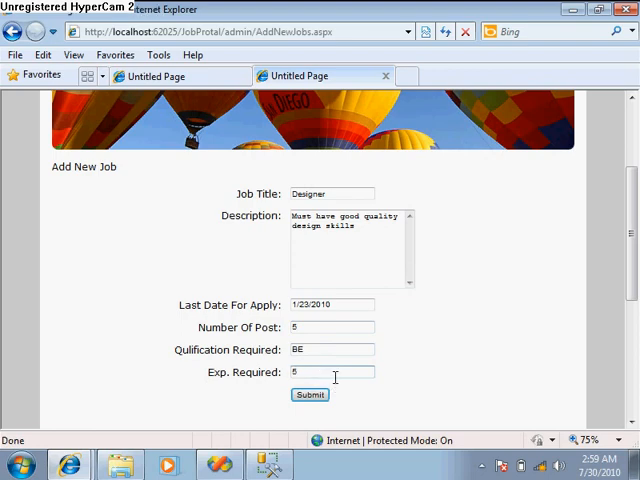
pyautogui.click(332, 372)
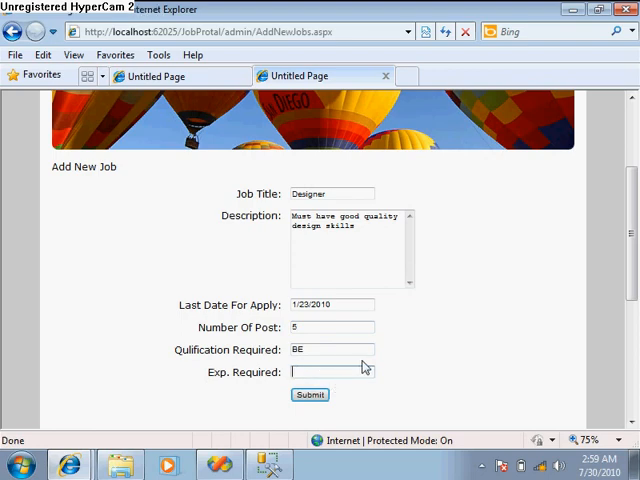
pyautogui.write('3 year')
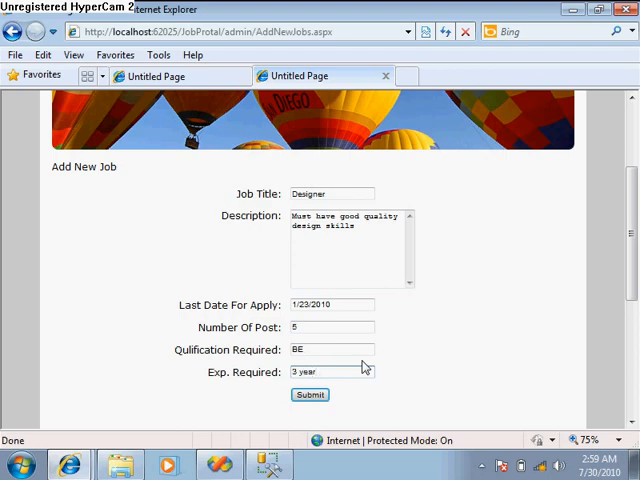
pyautogui.click(308, 394)
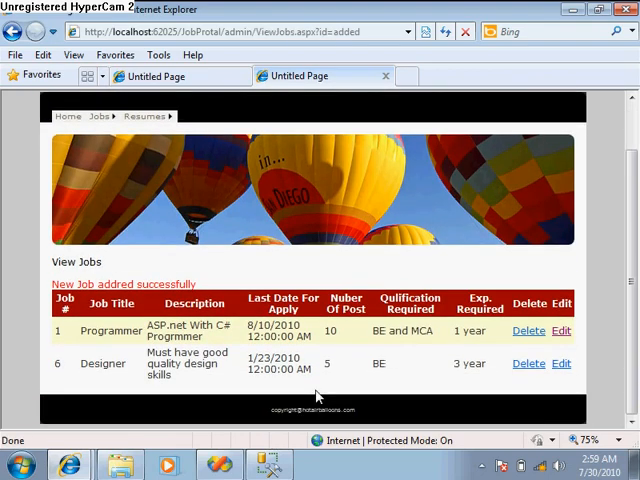
# - Edit the Designer job row and save it with Update to get the success message
pyautogui.doubleClick(98, 364)
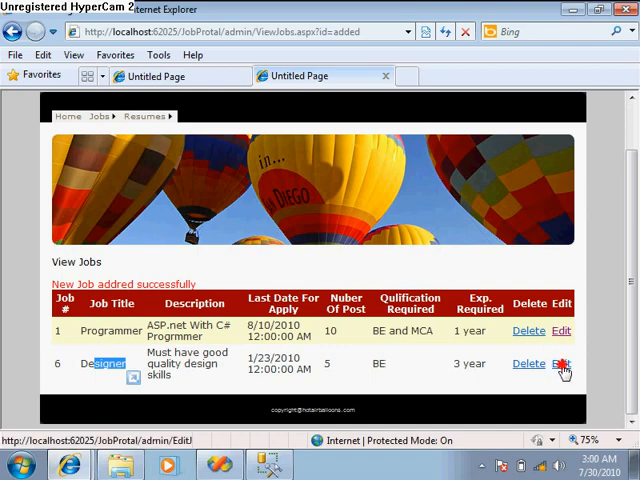
pyautogui.click(566, 364)
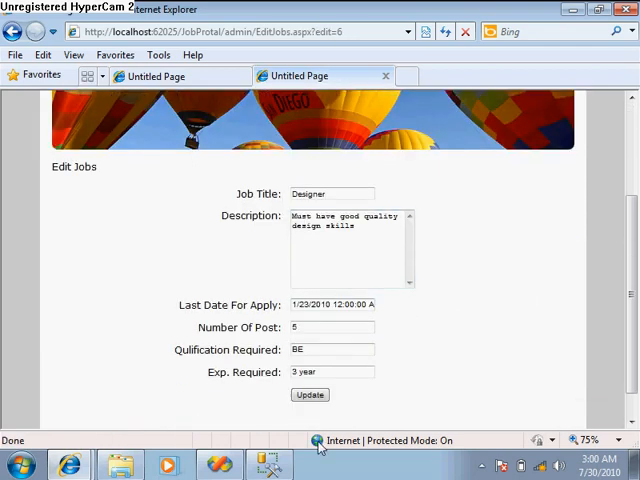
pyautogui.click(308, 394)
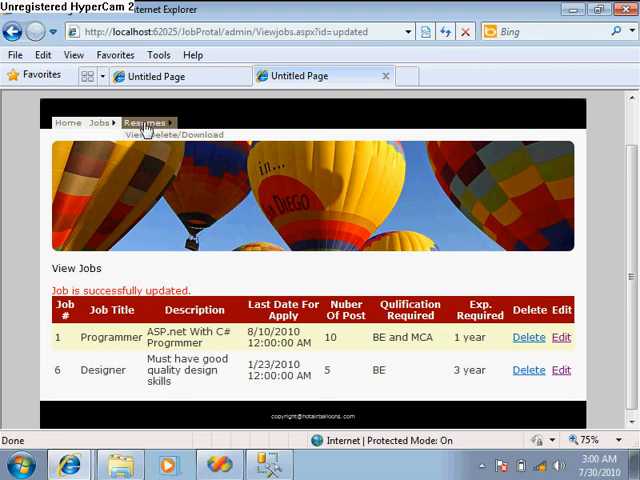
# - View uploaded resumes, start a resume download and cancel the File Download prompt
pyautogui.click(144, 122)
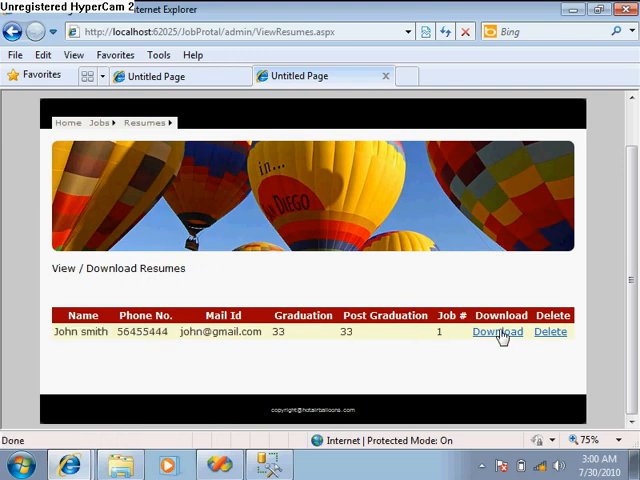
pyautogui.click(496, 332)
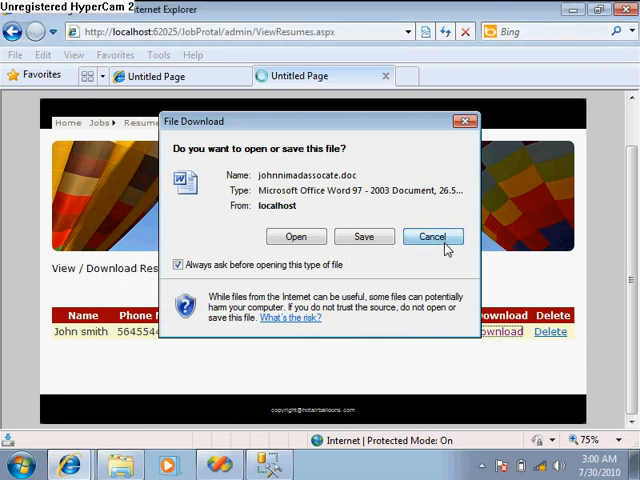
pyautogui.click(432, 236)
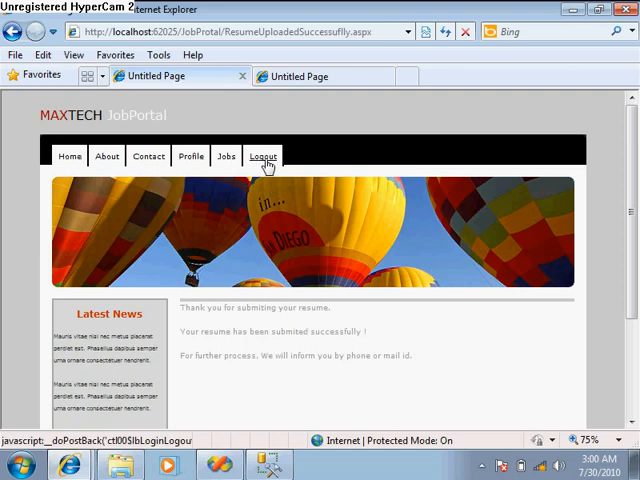
# - Log the candidate out of JobPortal via the Logout link
pyautogui.click(264, 156)
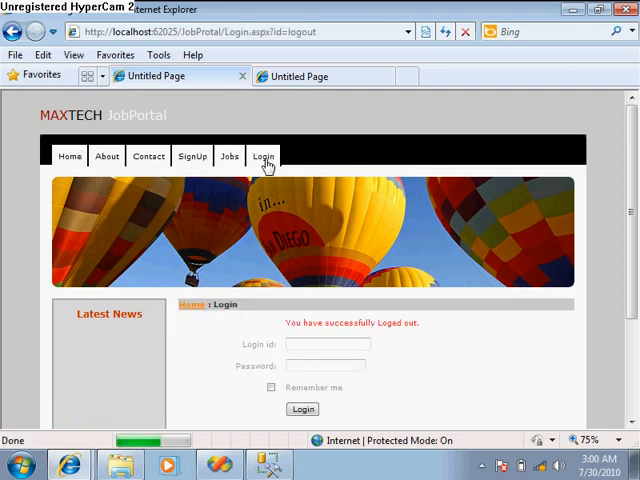
pyautogui.moveTo(192, 162)
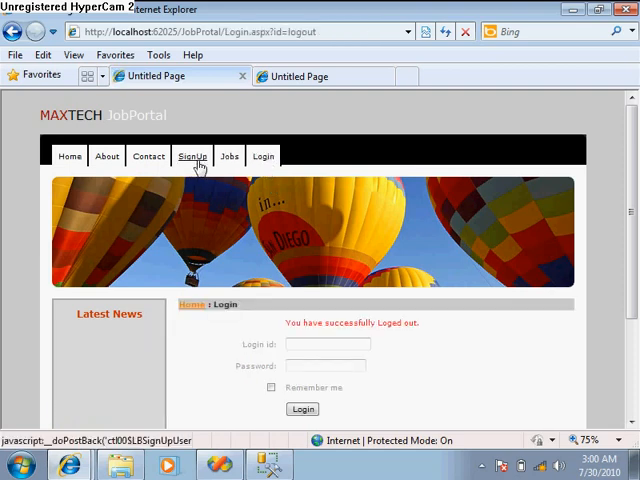
pyautogui.moveTo(262, 156)
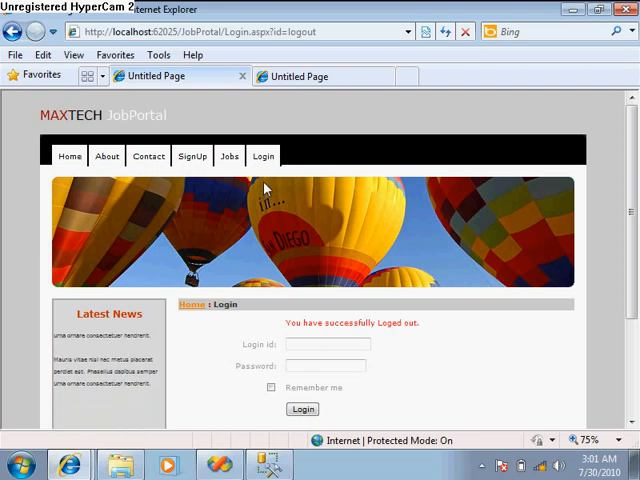
# - Switch to the first Untitled Page tab showing the admin resumes list
pyautogui.click(300, 76)
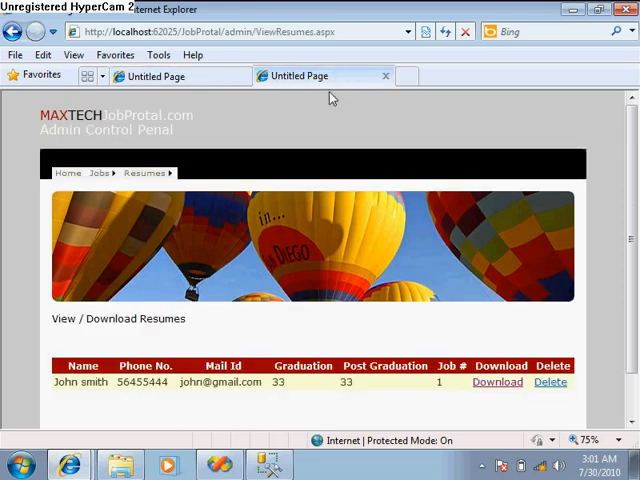
pyautogui.moveTo(324, 116)
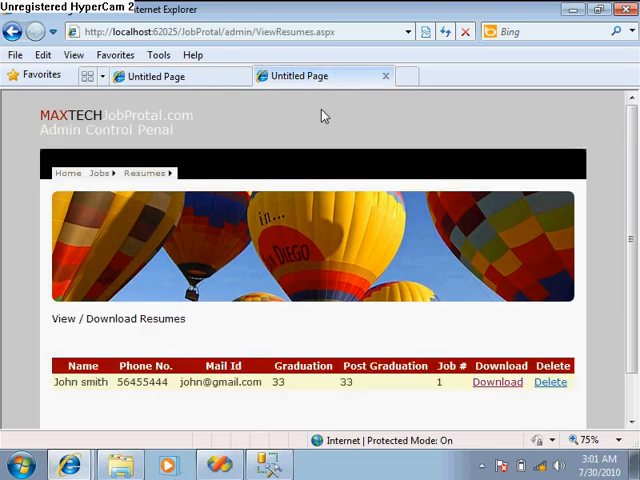